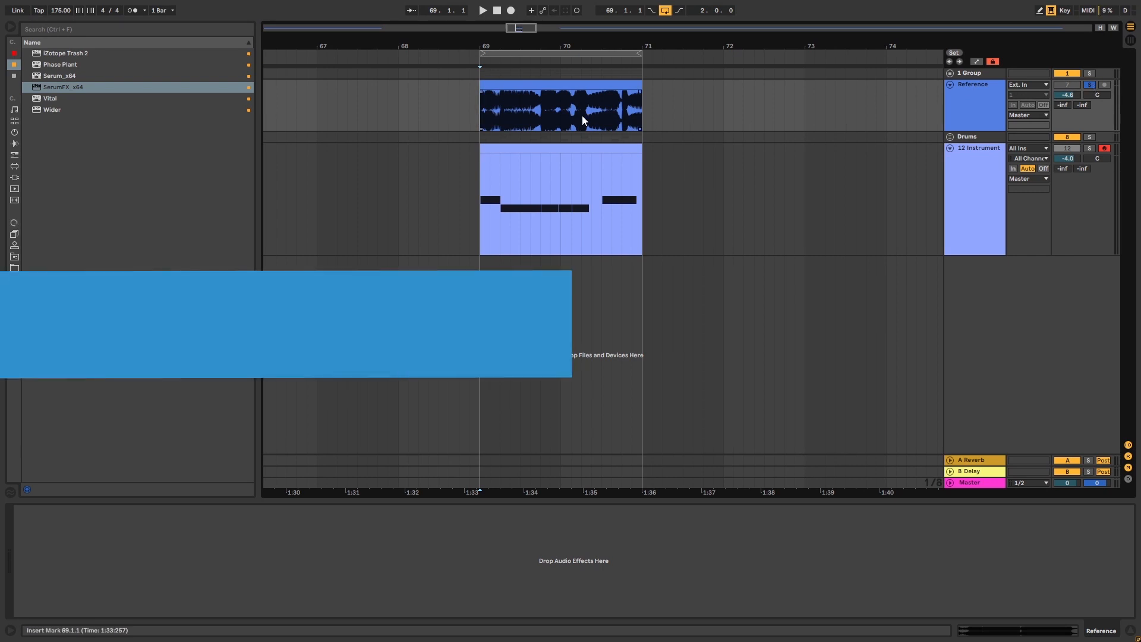
- Open the bass track's Serum and raise the upward pitch-bend range from 2 to 7
click(482, 11)
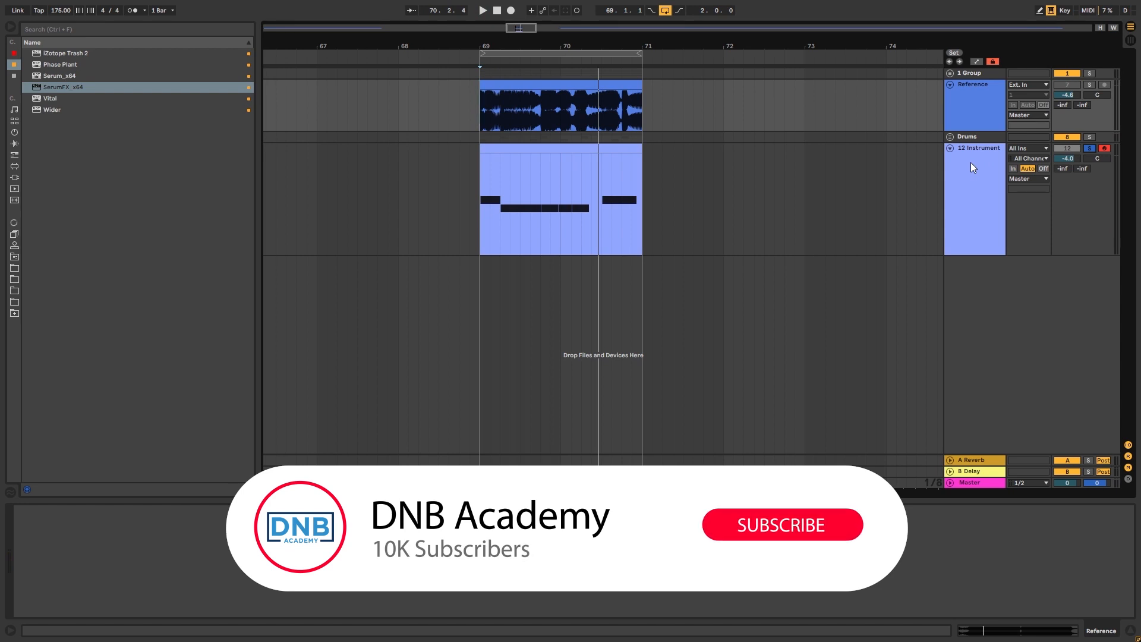
click(782, 525)
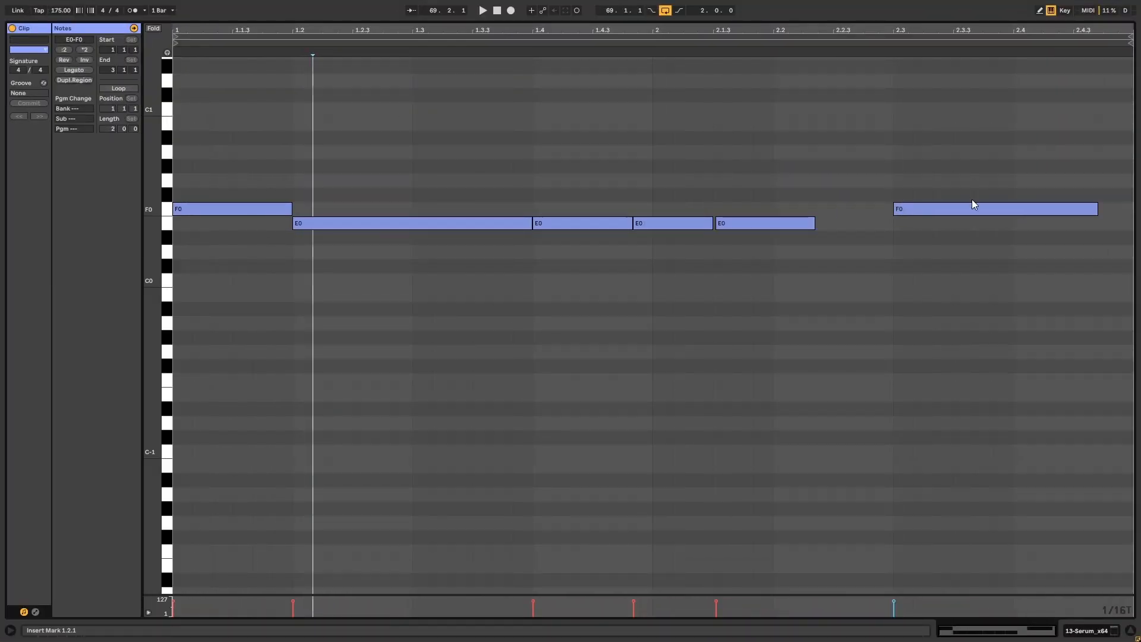
click(484, 11)
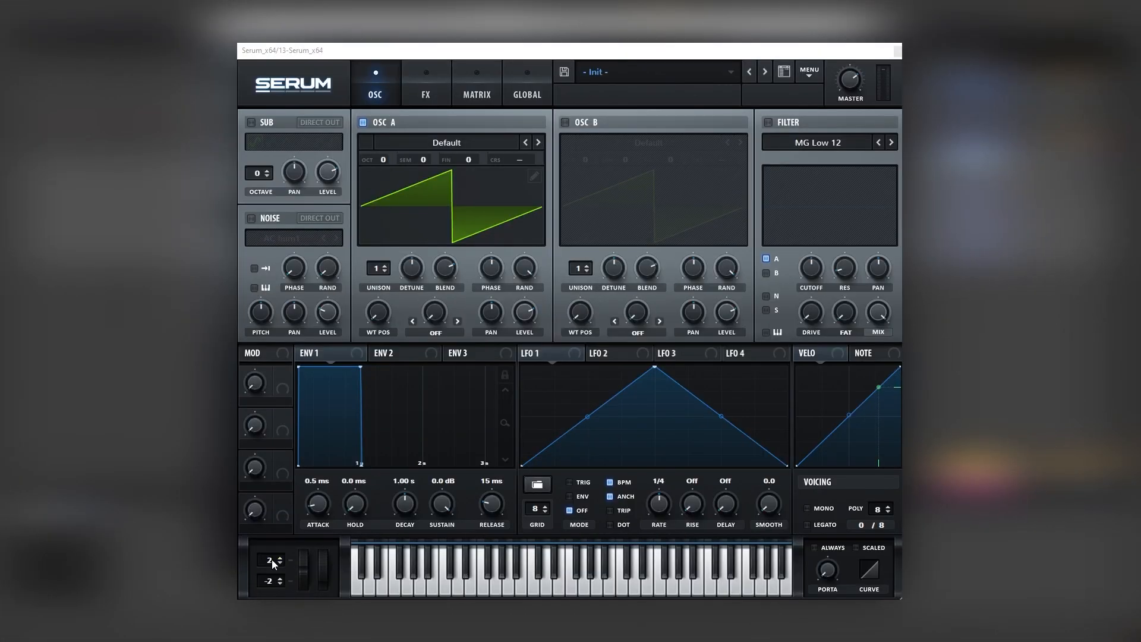
drag(270, 564, 269, 542)
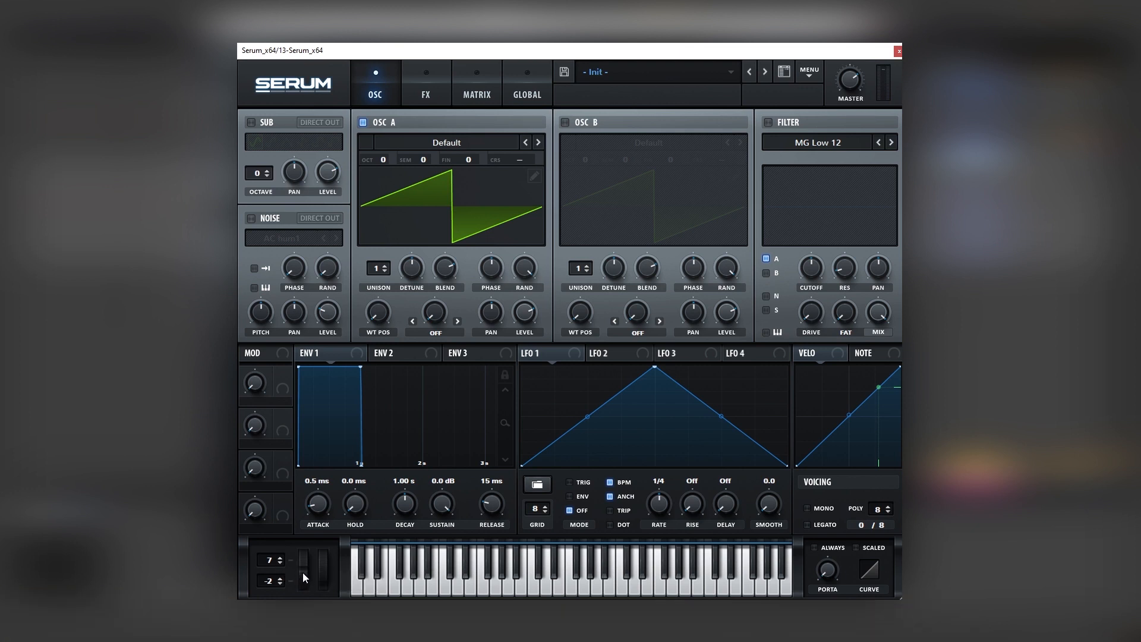
drag(310, 575, 312, 558)
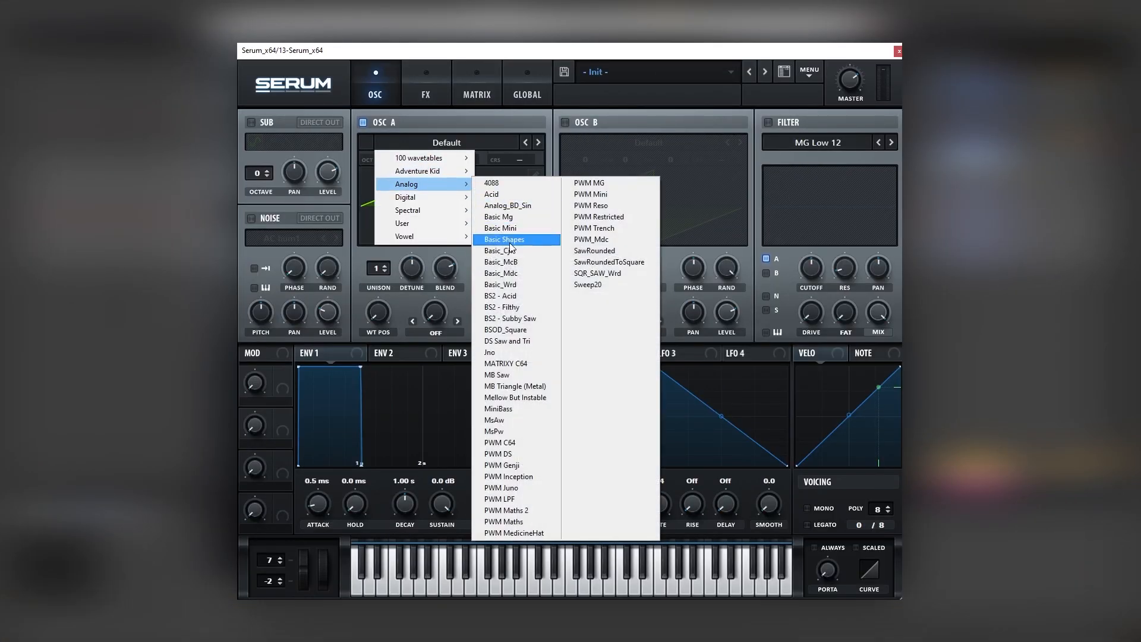
- Load Analog > Basic Shapes into oscillator A and add a small harmonic to its sine
click(504, 239)
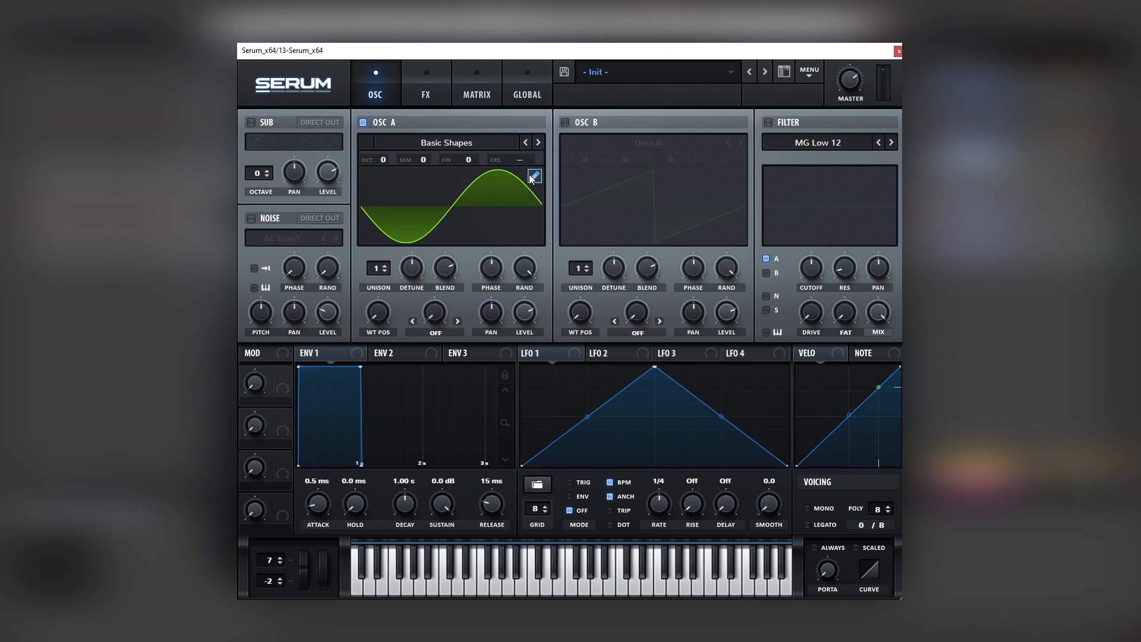
click(534, 177)
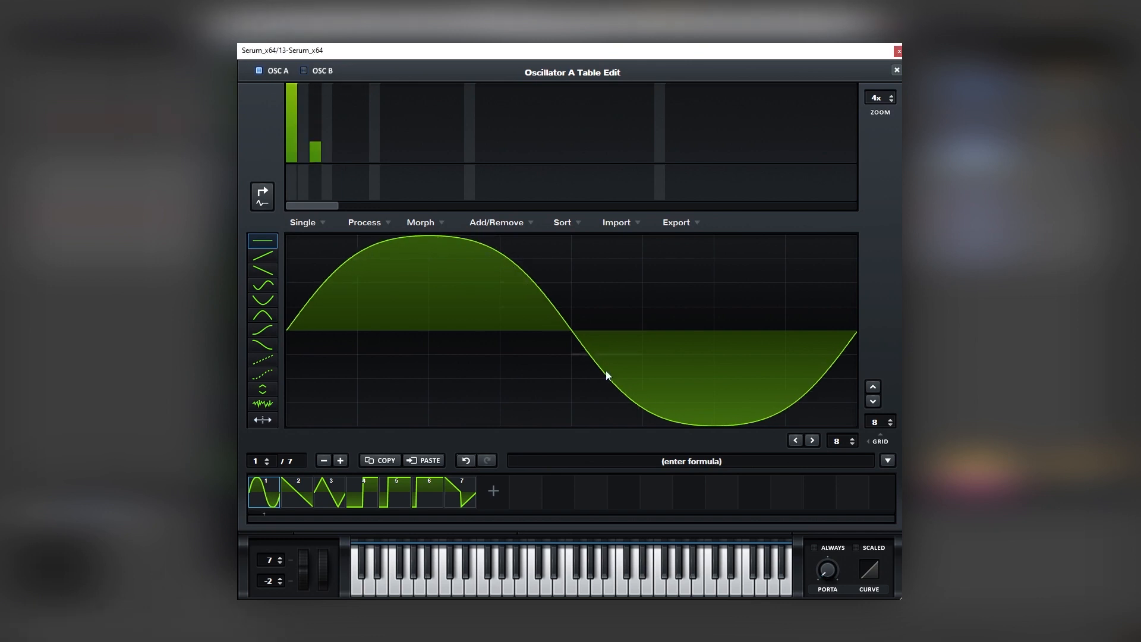
mouse_move(302, 170)
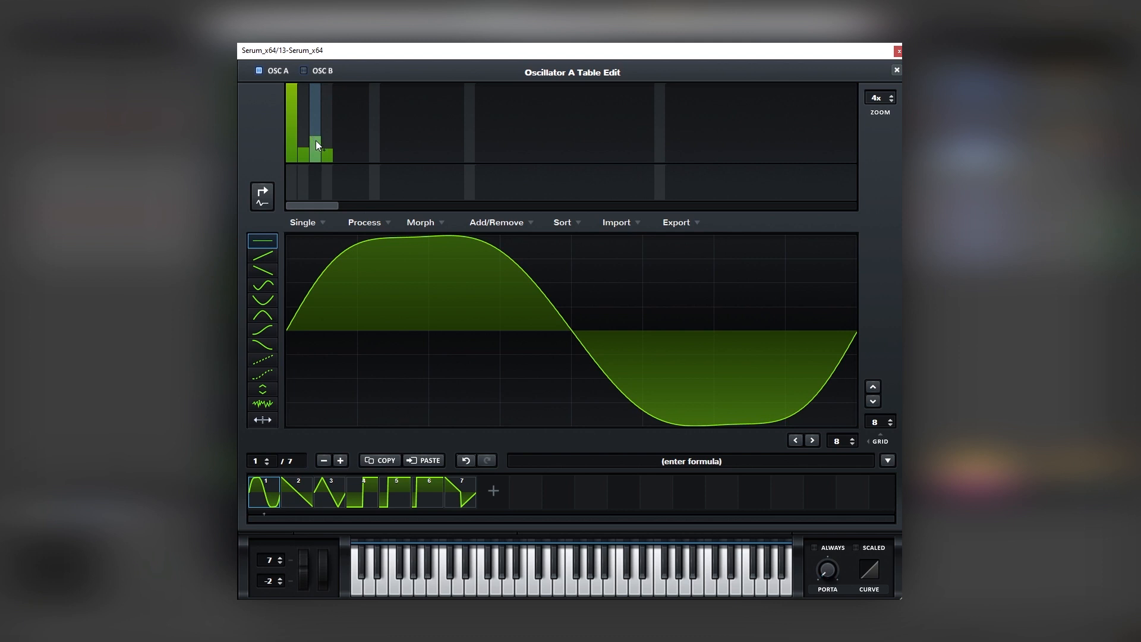
click(896, 70)
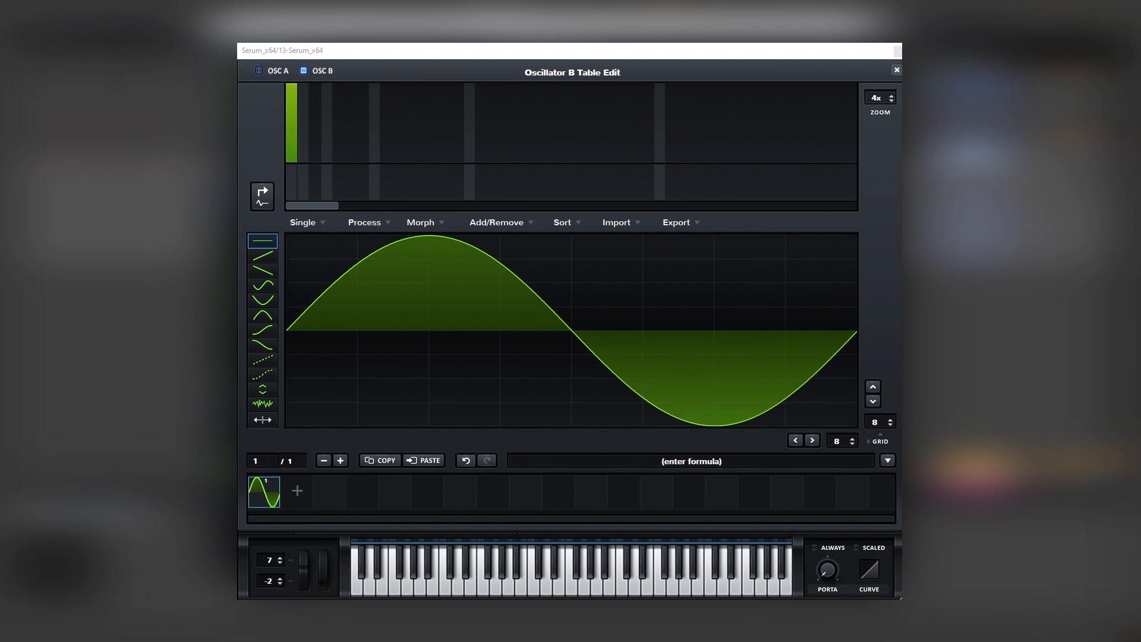
mouse_move(364, 139)
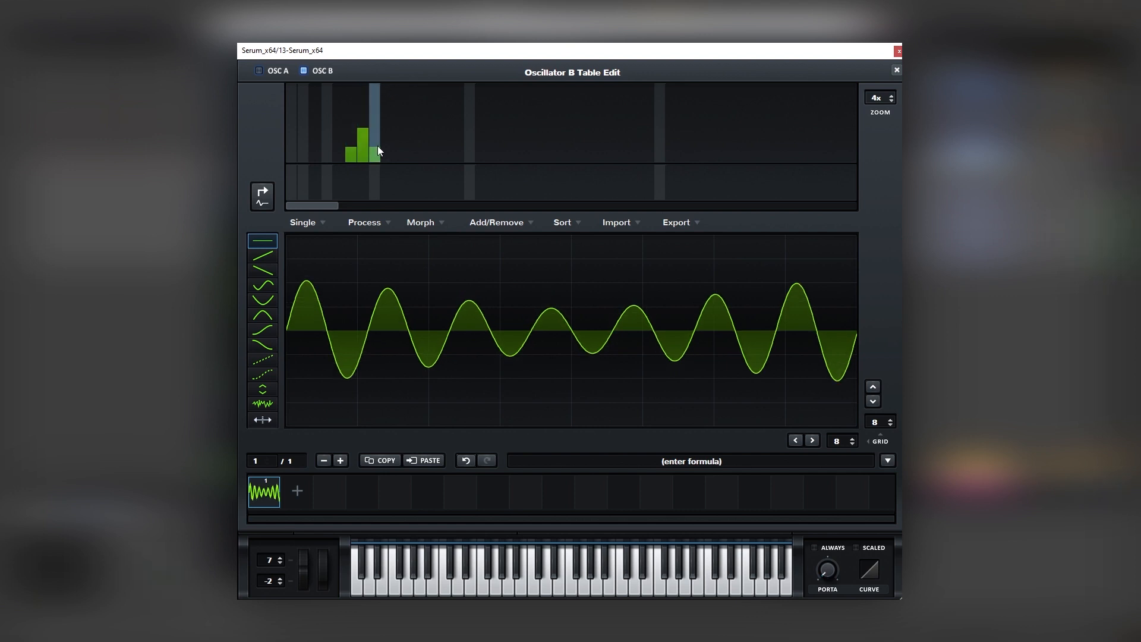
mouse_move(511, 145)
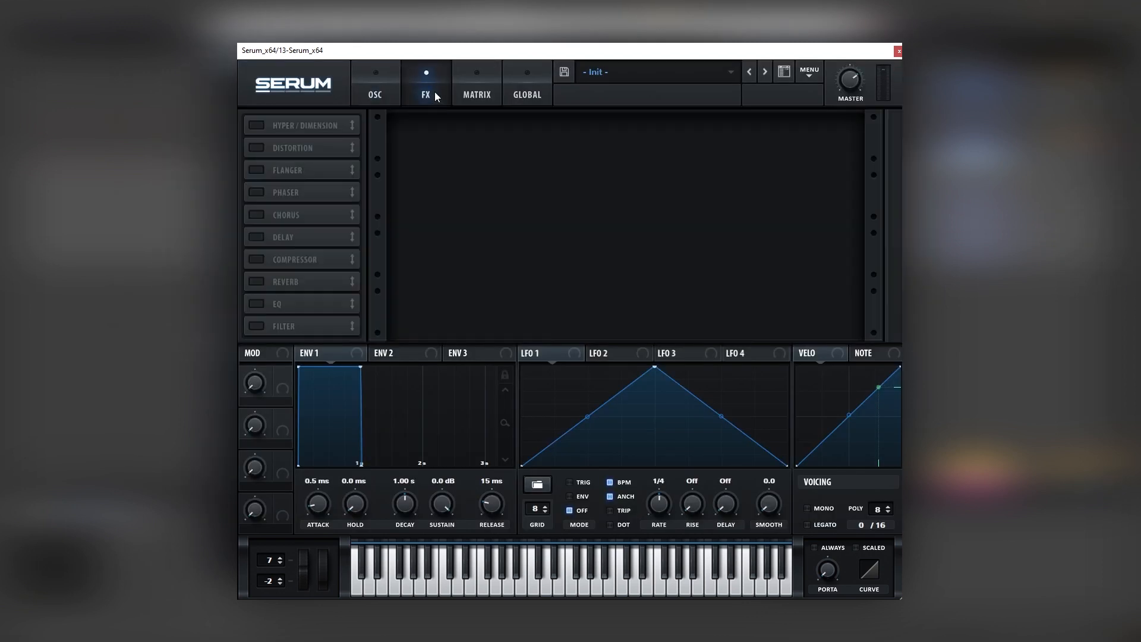
- Enable tube distortion and reshape oscillator B's sixth and eighth harmonics in its wavetable editor
click(255, 148)
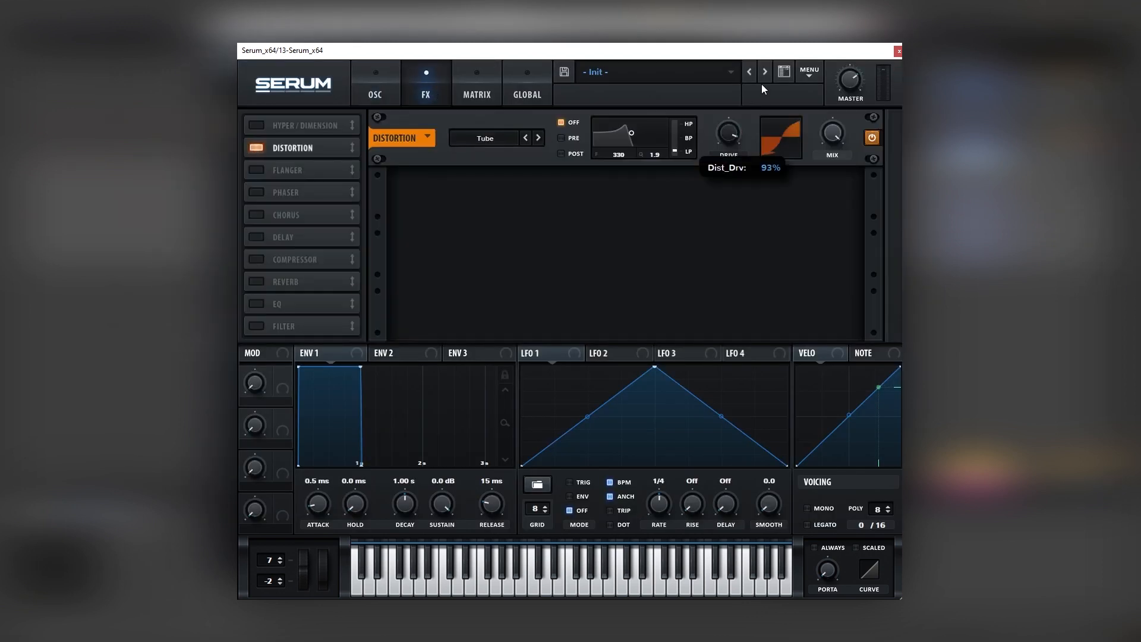
click(376, 82)
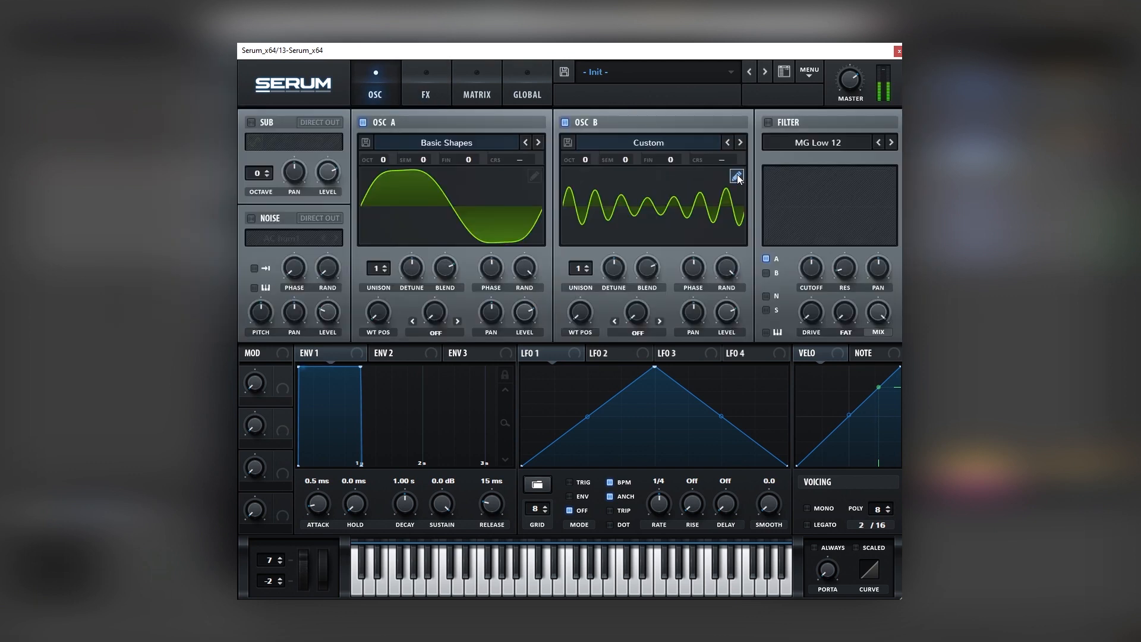
click(737, 178)
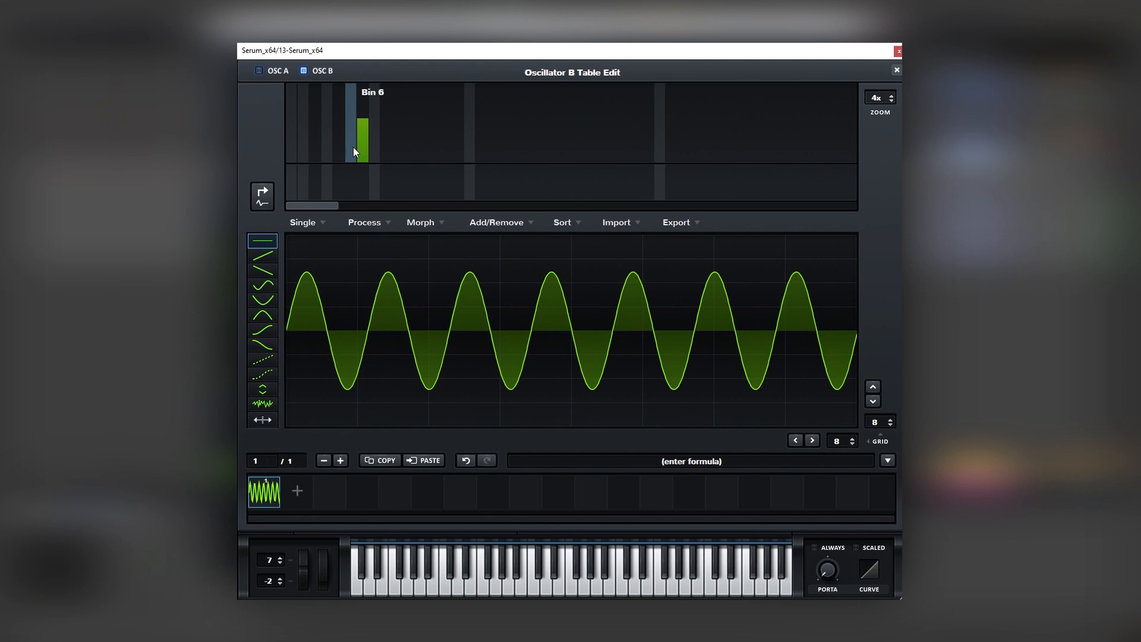
drag(357, 131, 377, 135)
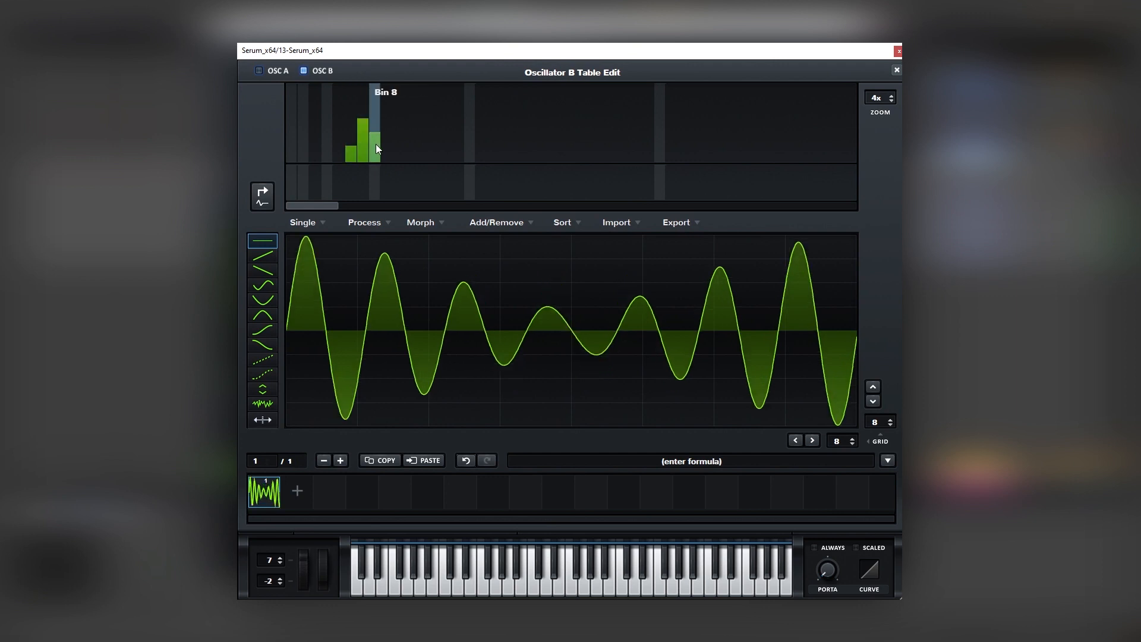
drag(377, 145, 358, 159)
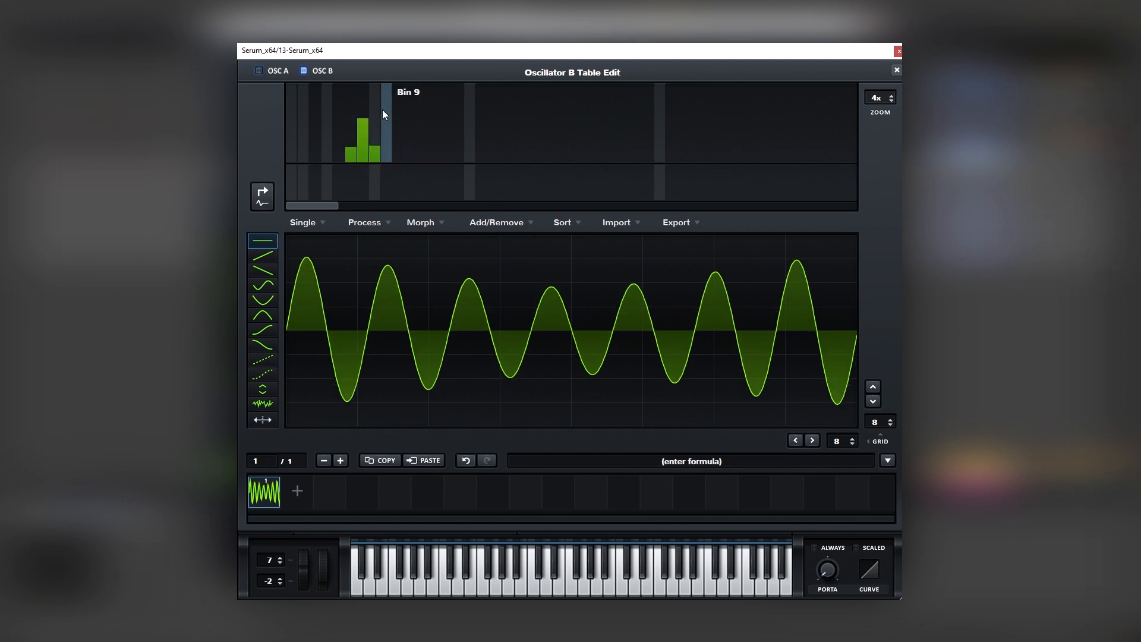
click(897, 69)
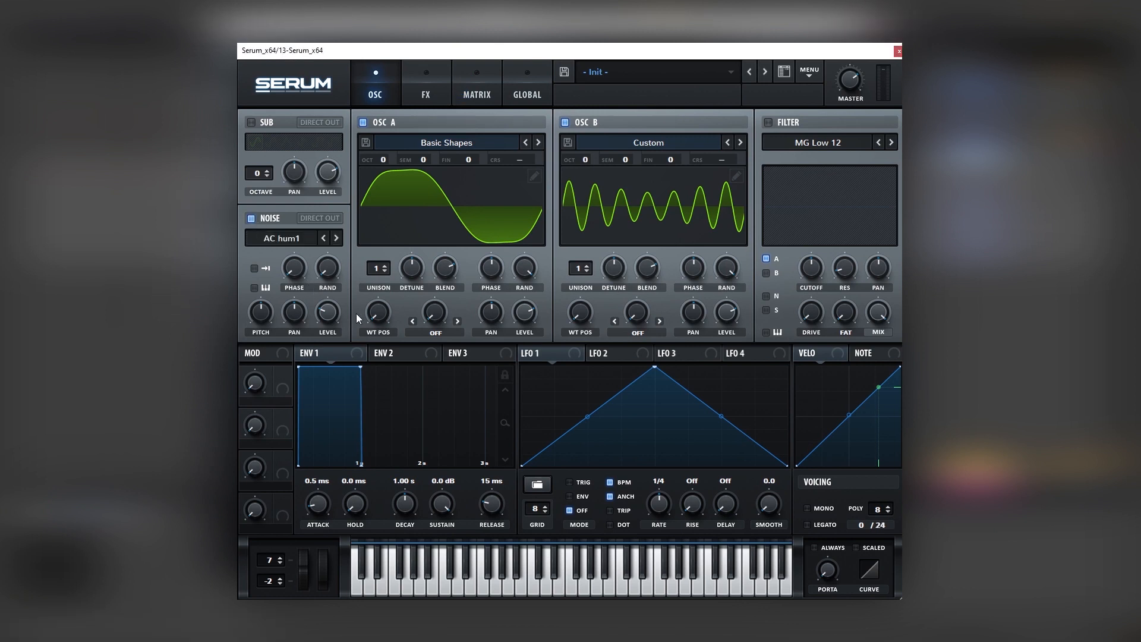
mouse_move(647, 413)
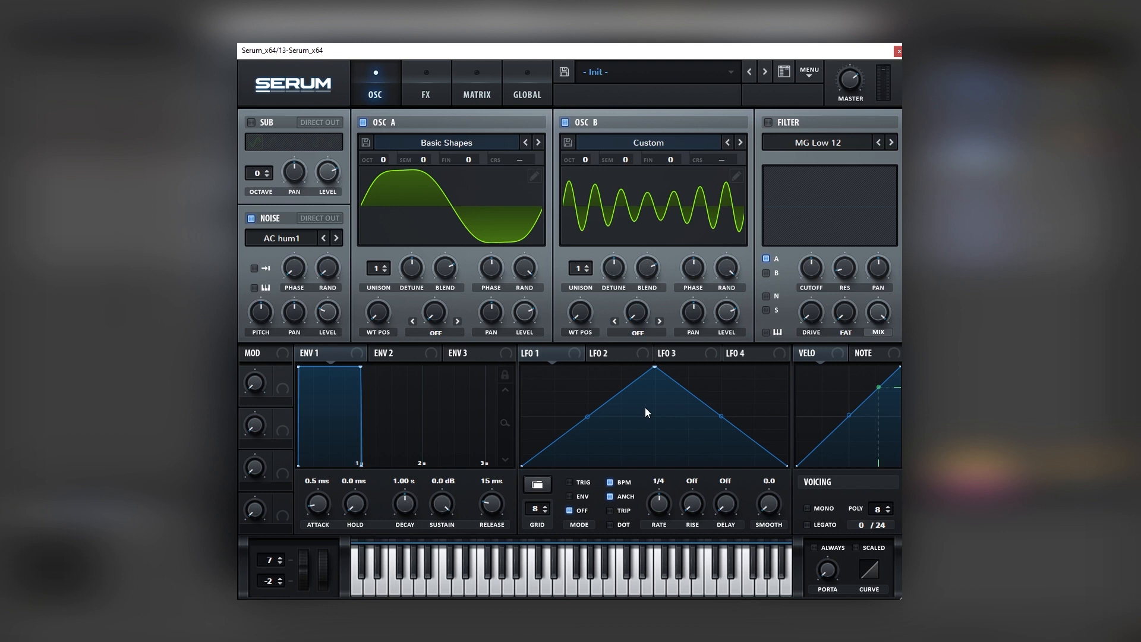
mouse_move(544, 331)
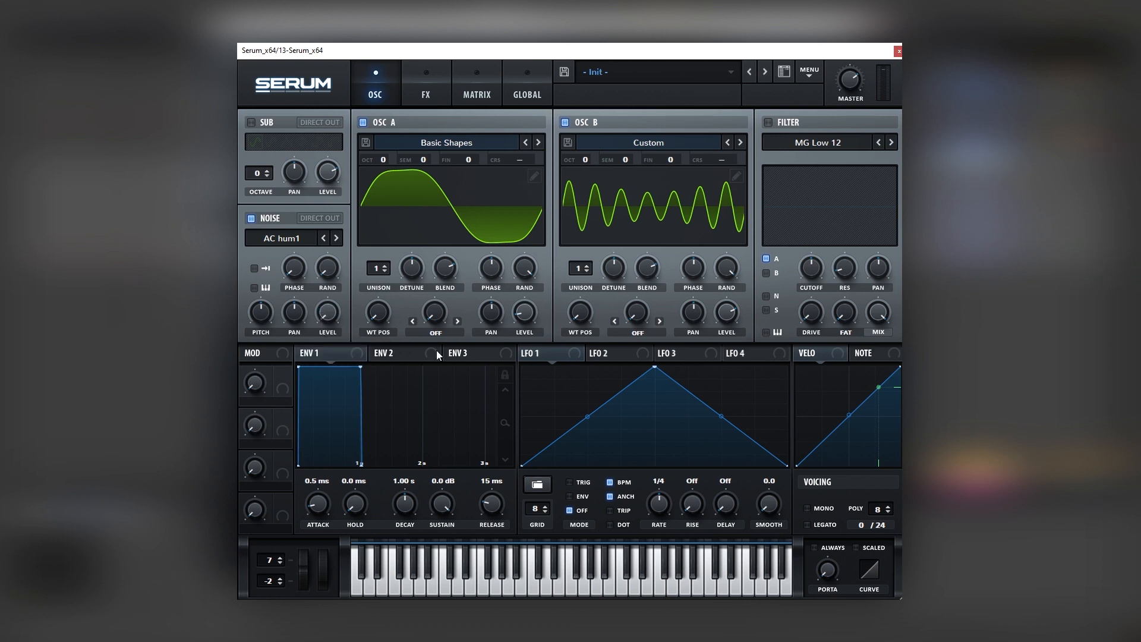
- Draw a short LFO 2 bump, route LFO 1 to oscillator B level, and sharpen its curve
click(607, 353)
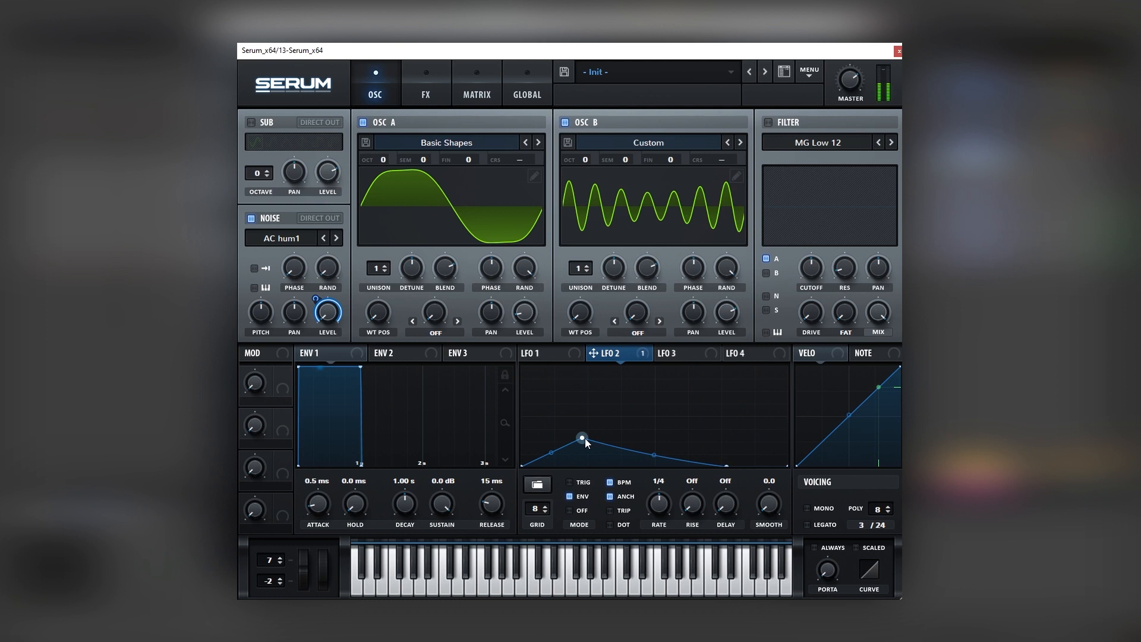
drag(582, 439, 583, 437)
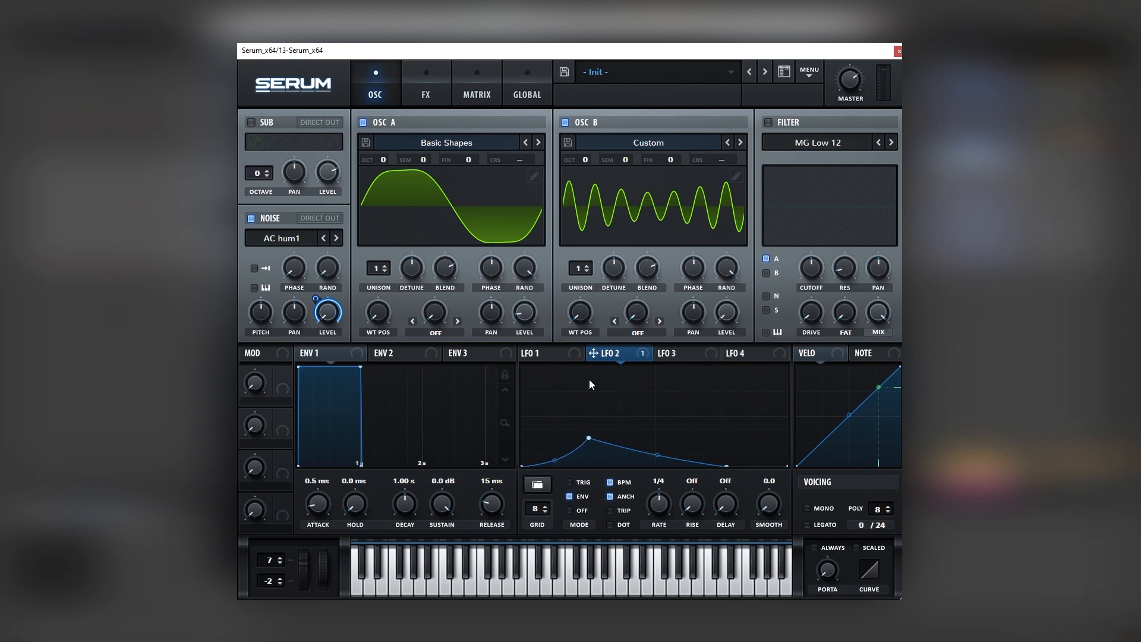
click(535, 353)
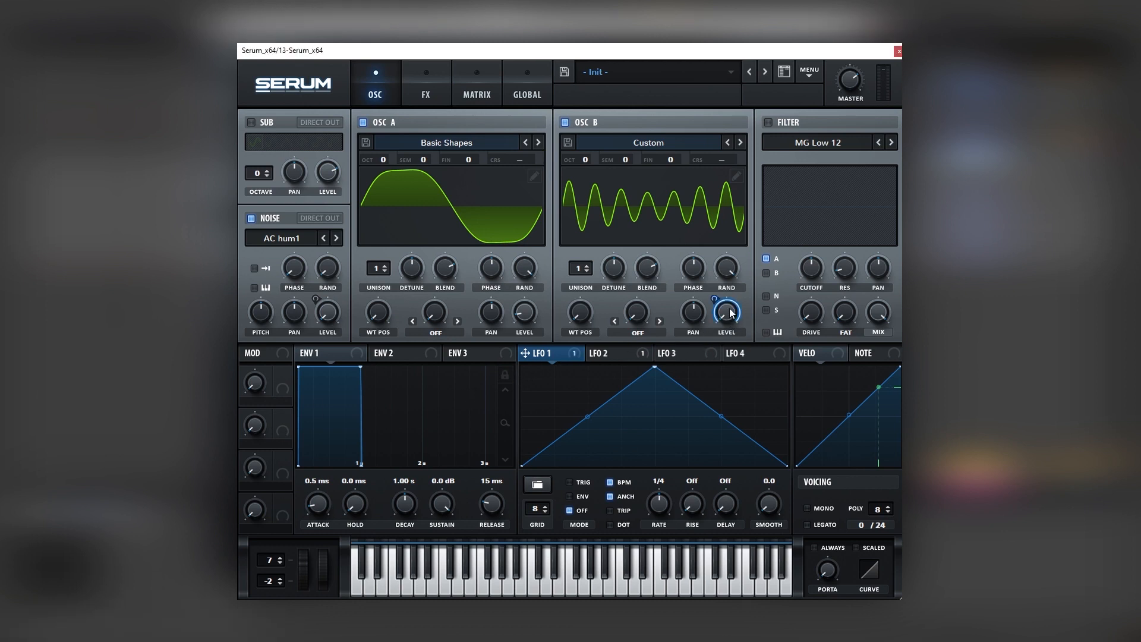
drag(726, 312, 726, 299)
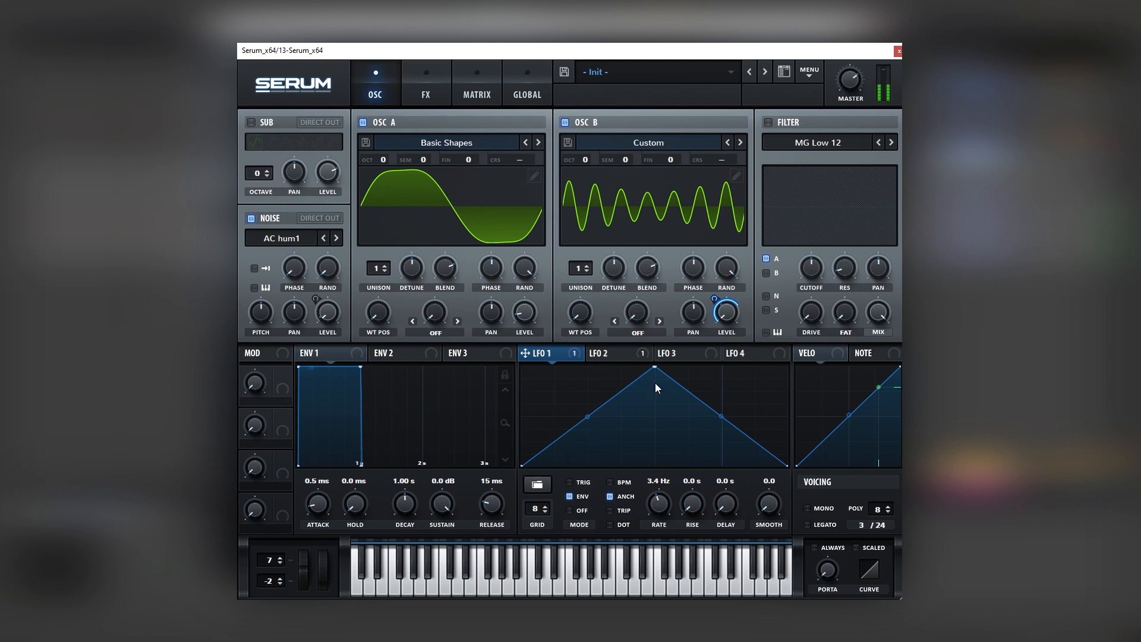
drag(646, 375, 587, 438)
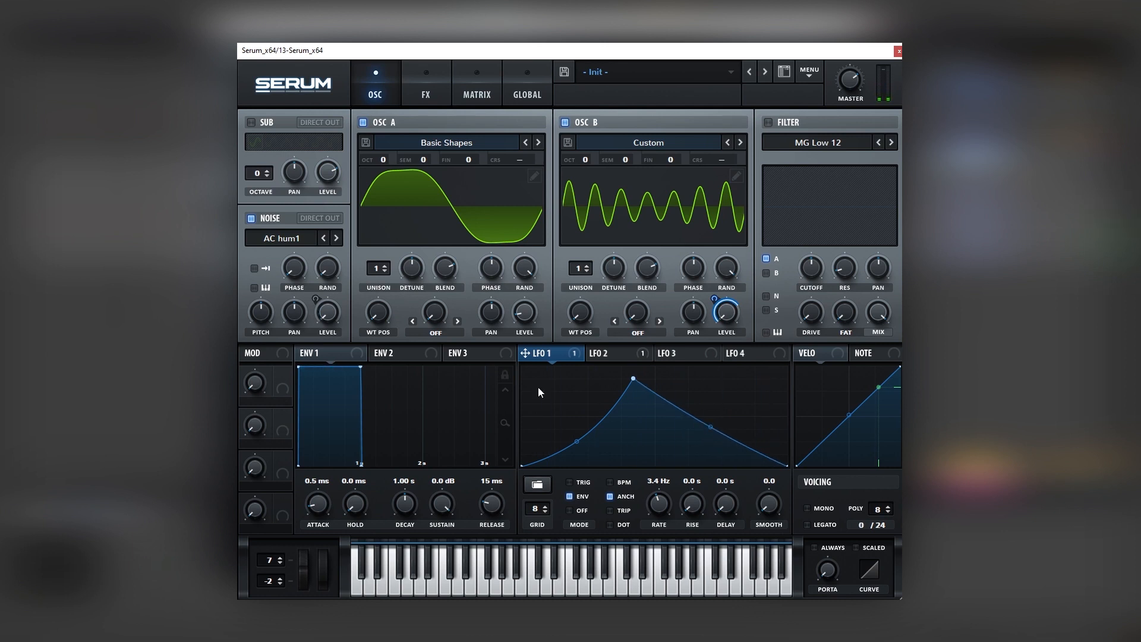
mouse_move(427, 94)
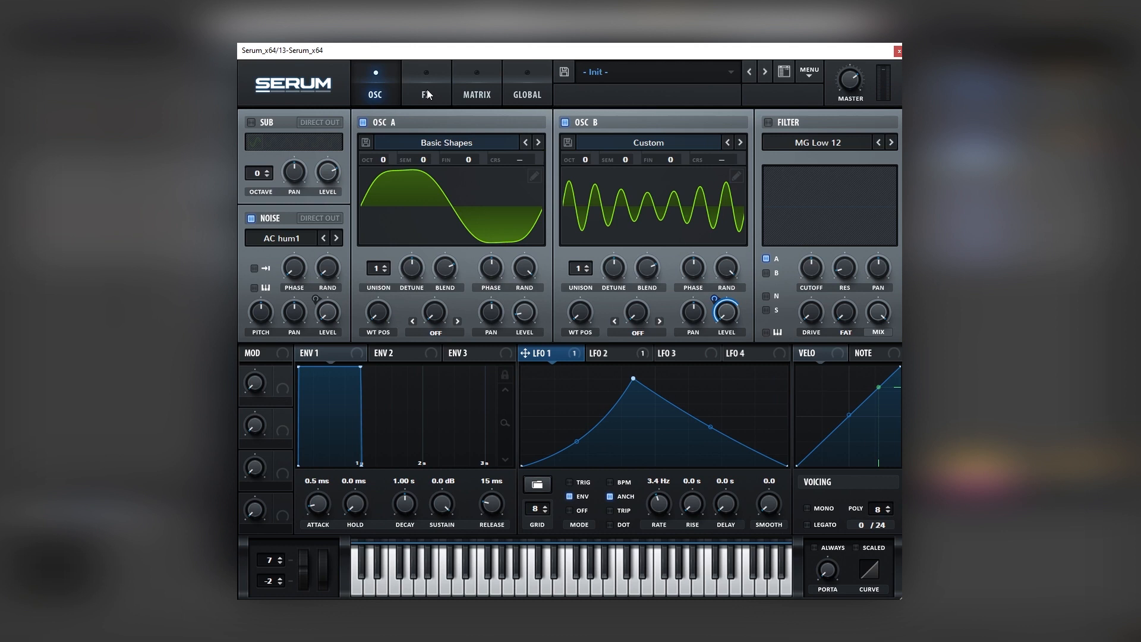
- Switch the distortion to Diode 1 and add Hyper/Dimension to the effects chain
click(426, 83)
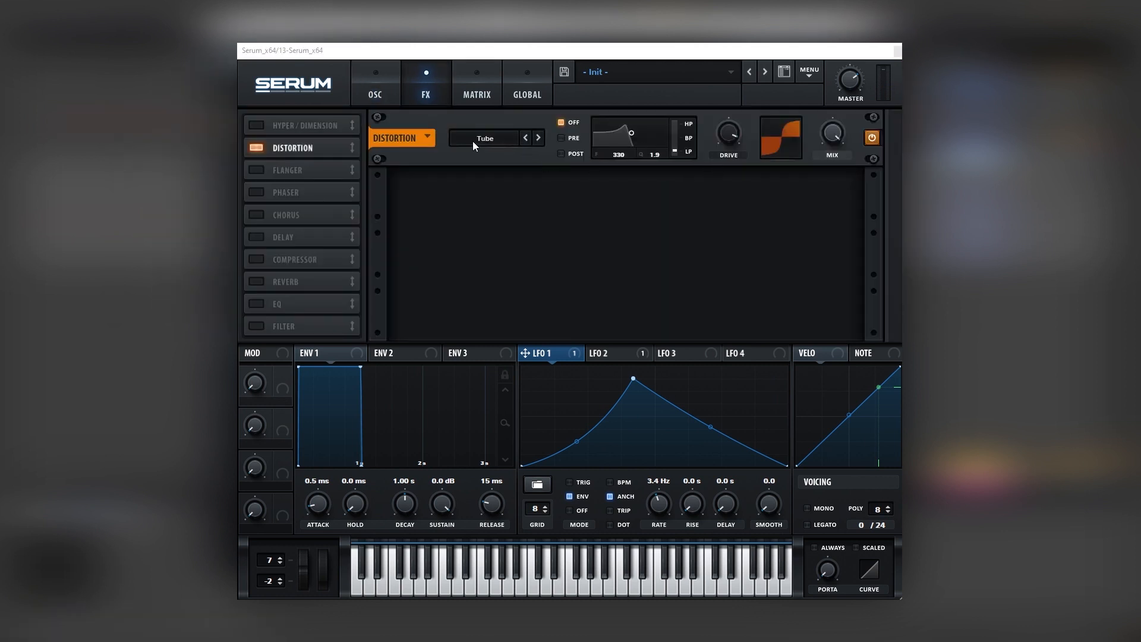
click(538, 137)
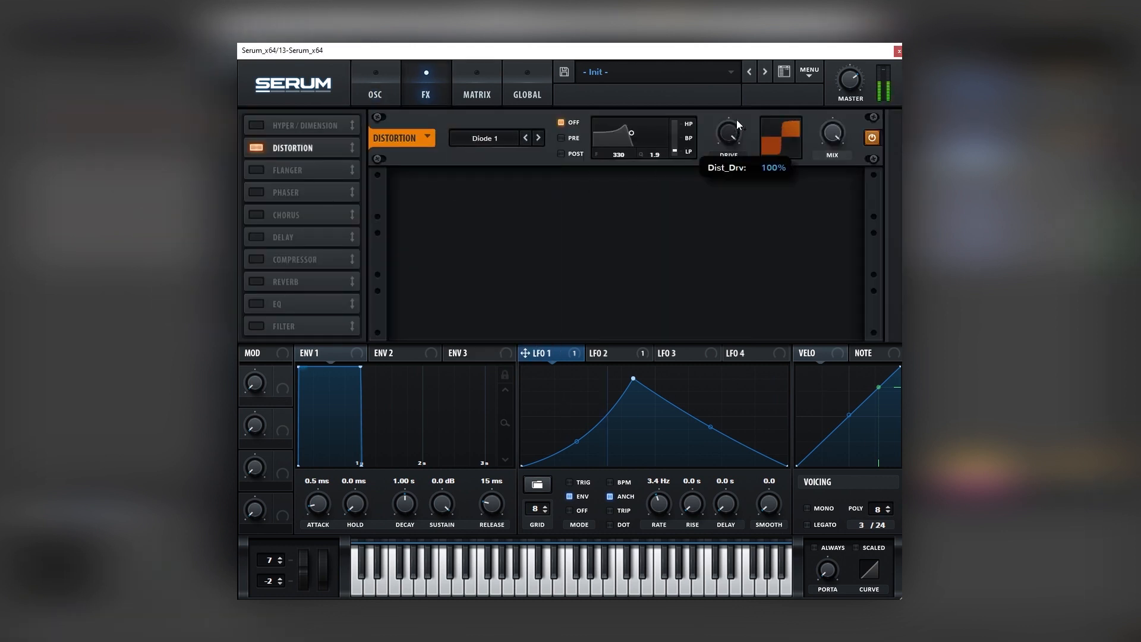
mouse_move(462, 156)
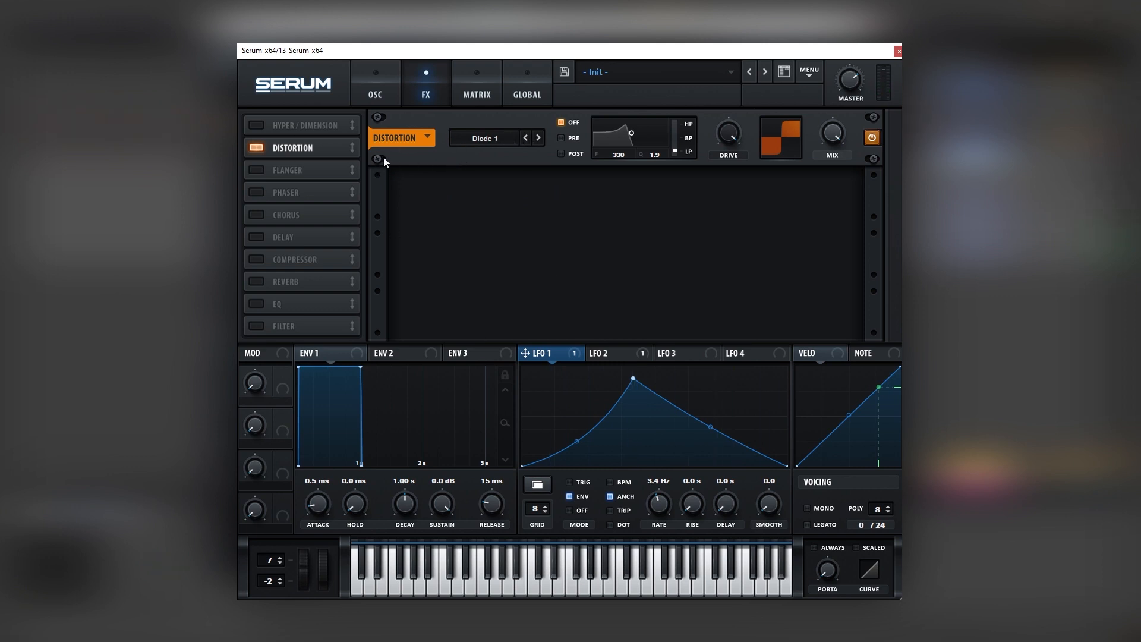
click(254, 125)
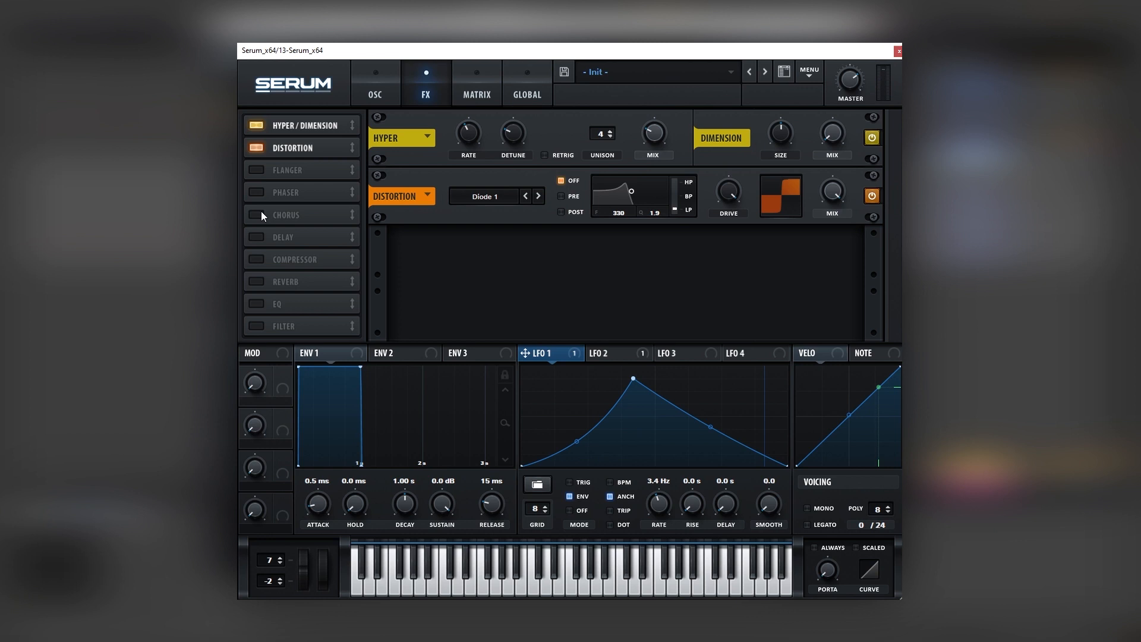
- Add chorus with LFO 1 modulating its mix, and add a filter effect
click(254, 215)
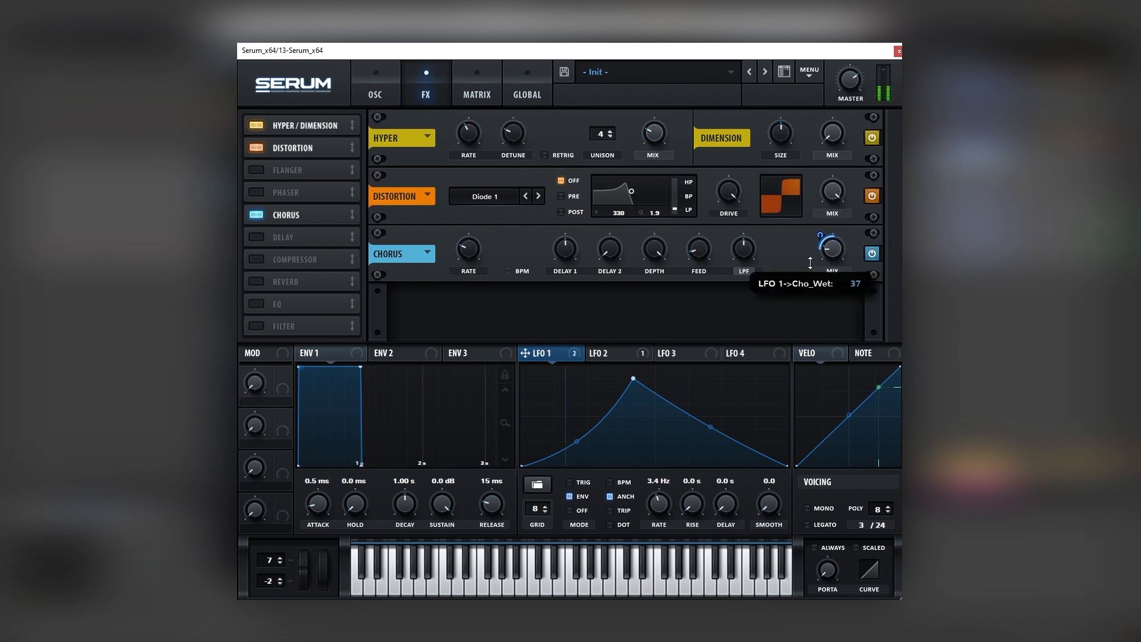
drag(830, 253, 830, 248)
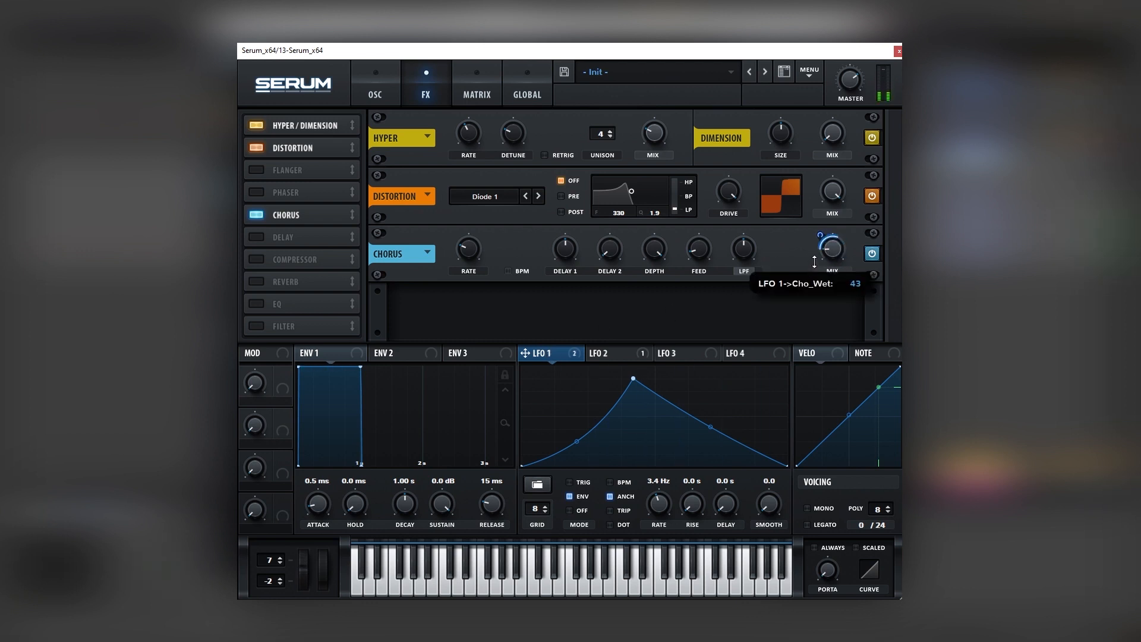
mouse_move(274, 284)
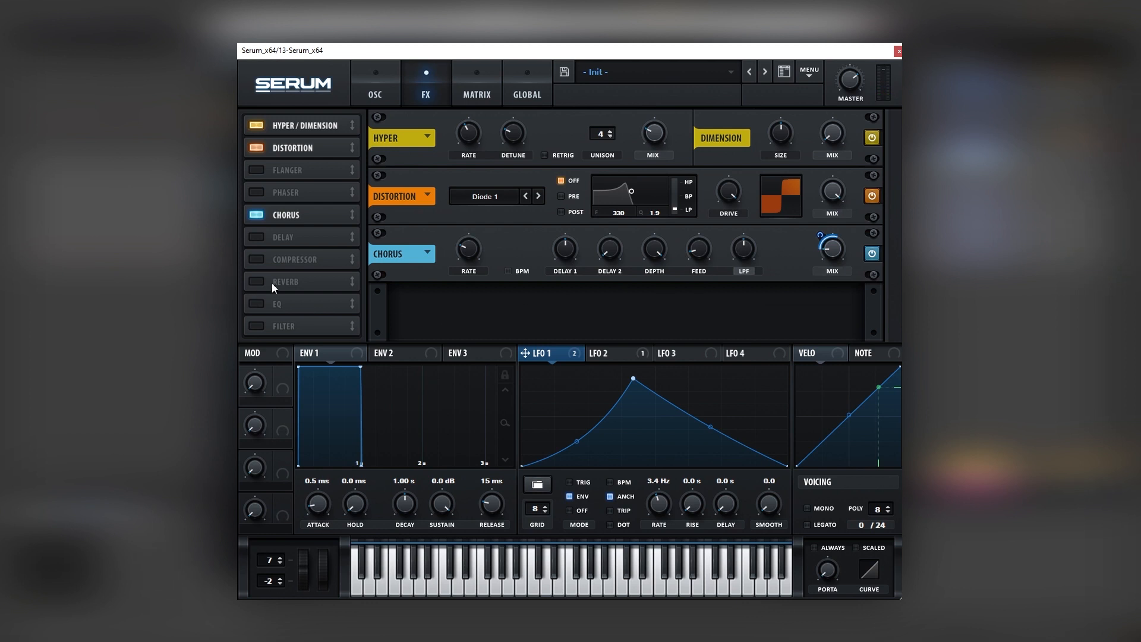
click(257, 326)
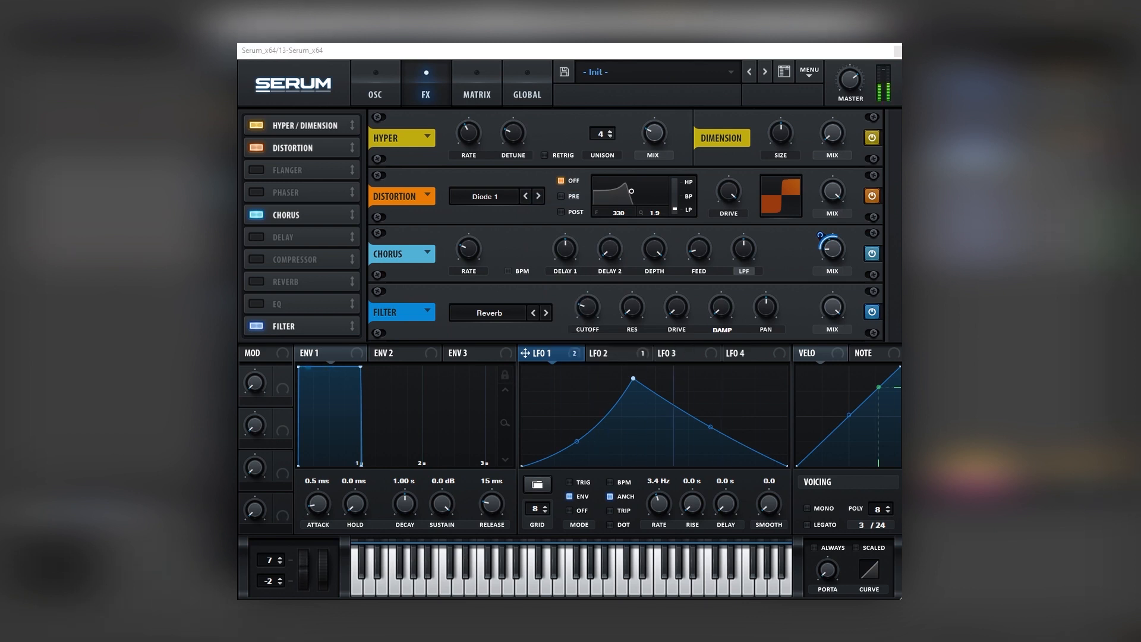
mouse_move(587, 316)
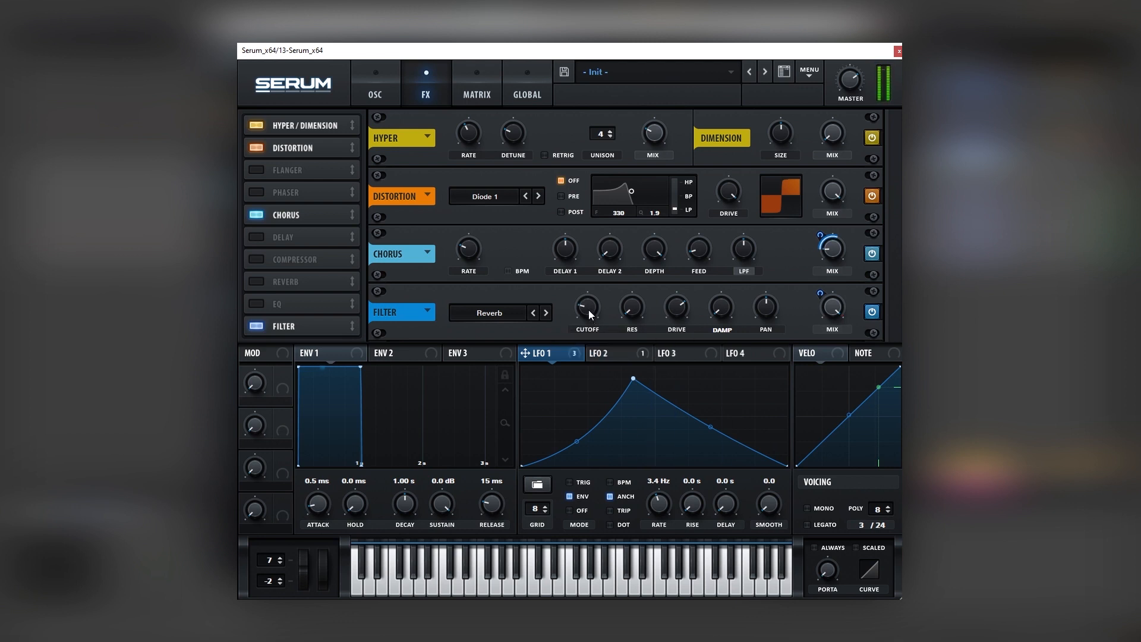
- Assign LFO 3 to the filter cutoff, then remove all modulators from Cutoff
click(678, 353)
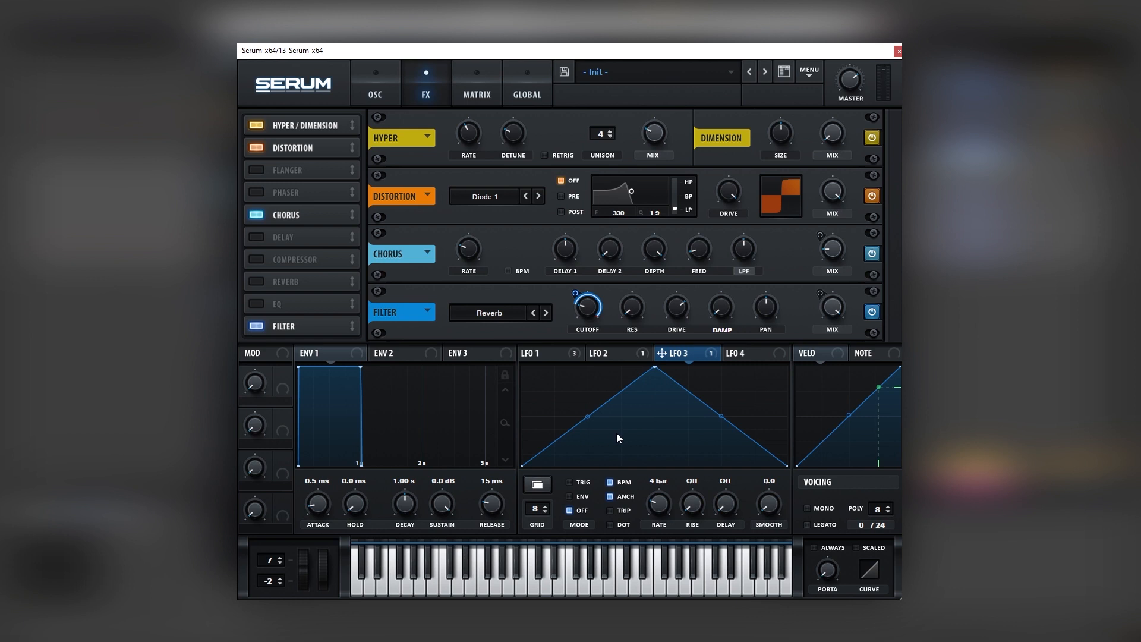
drag(586, 306, 587, 335)
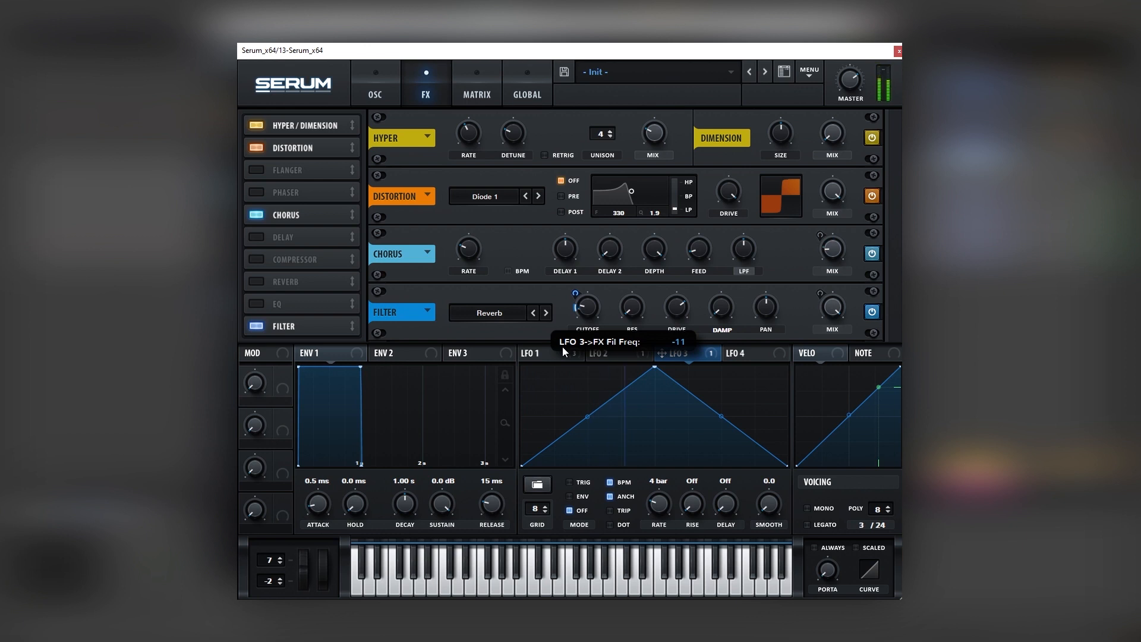
right_click(587, 307)
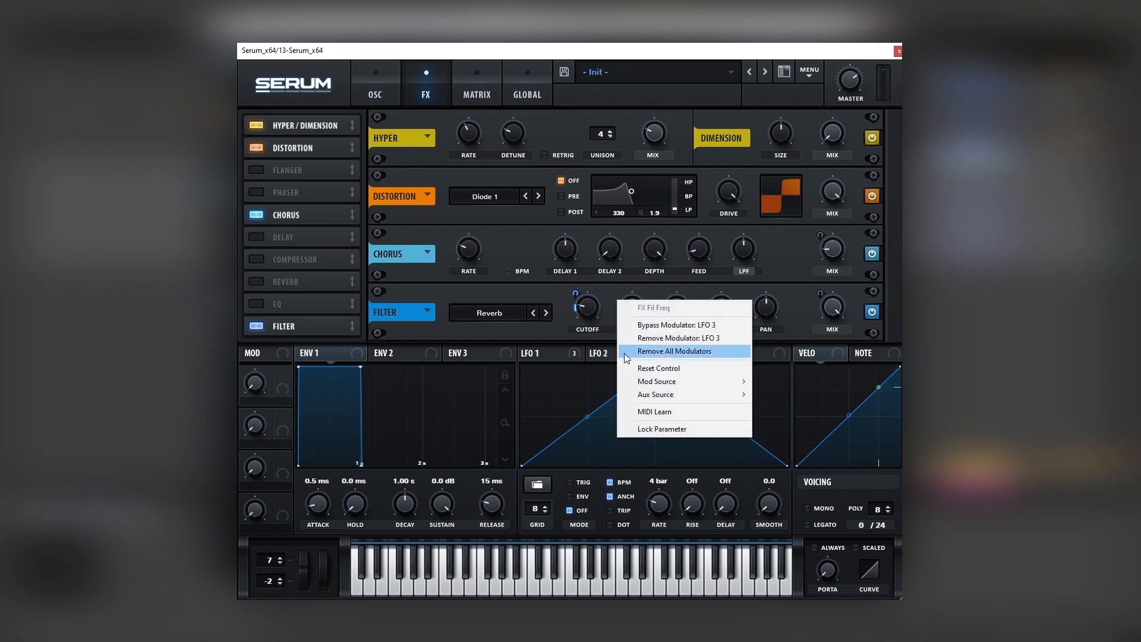
click(674, 351)
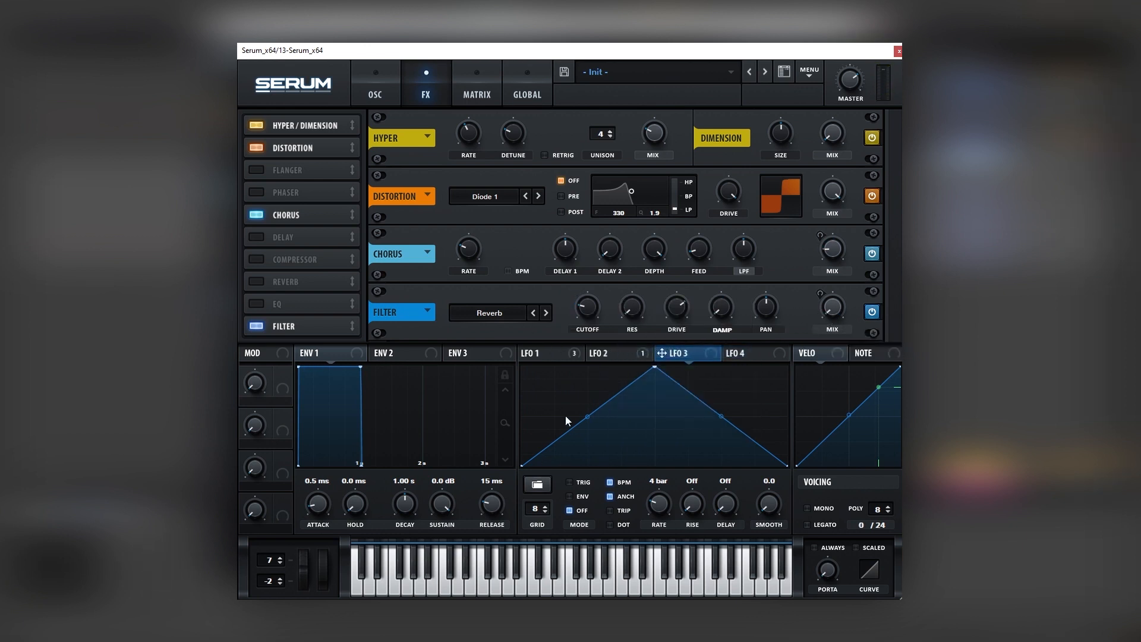
click(547, 353)
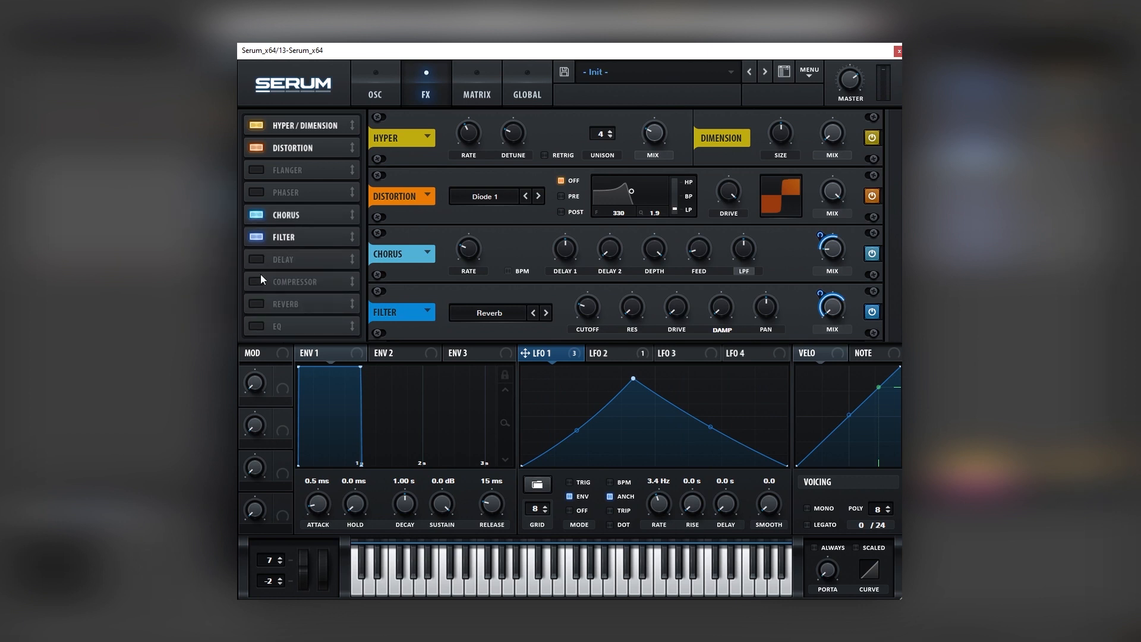
- Add hall reverb and raise a multiband compressor band level
click(256, 304)
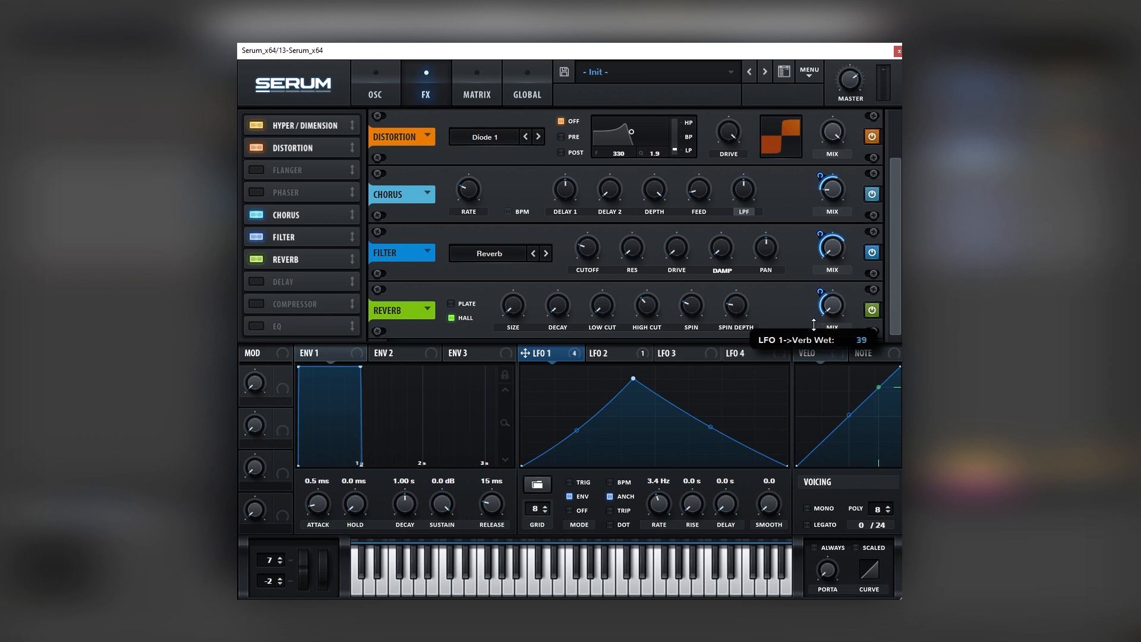
mouse_move(636, 300)
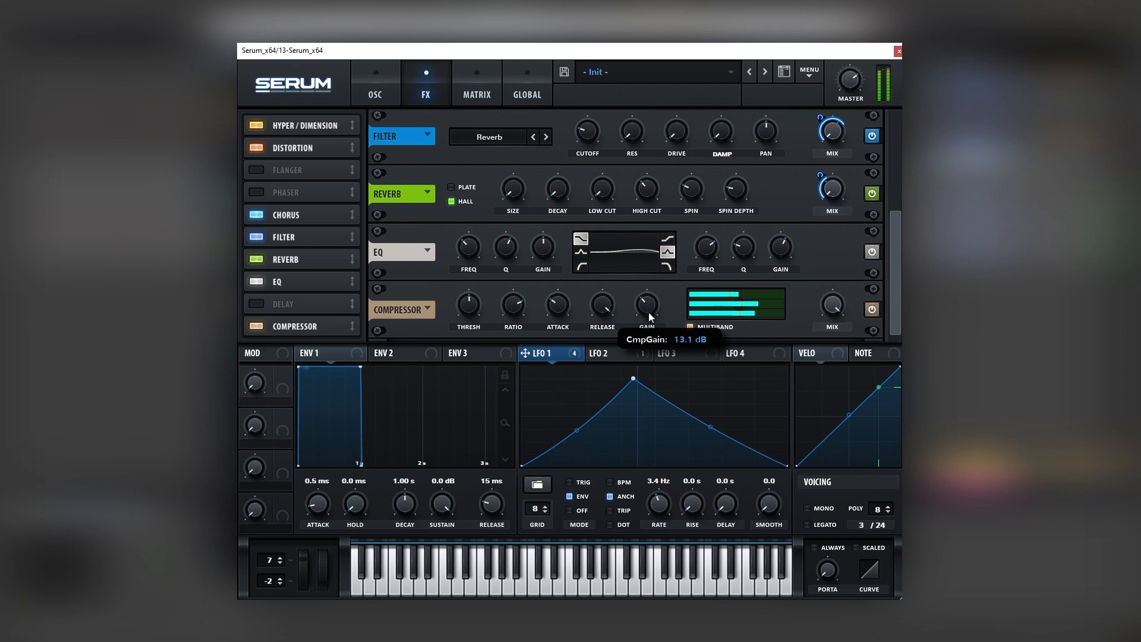
mouse_move(649, 318)
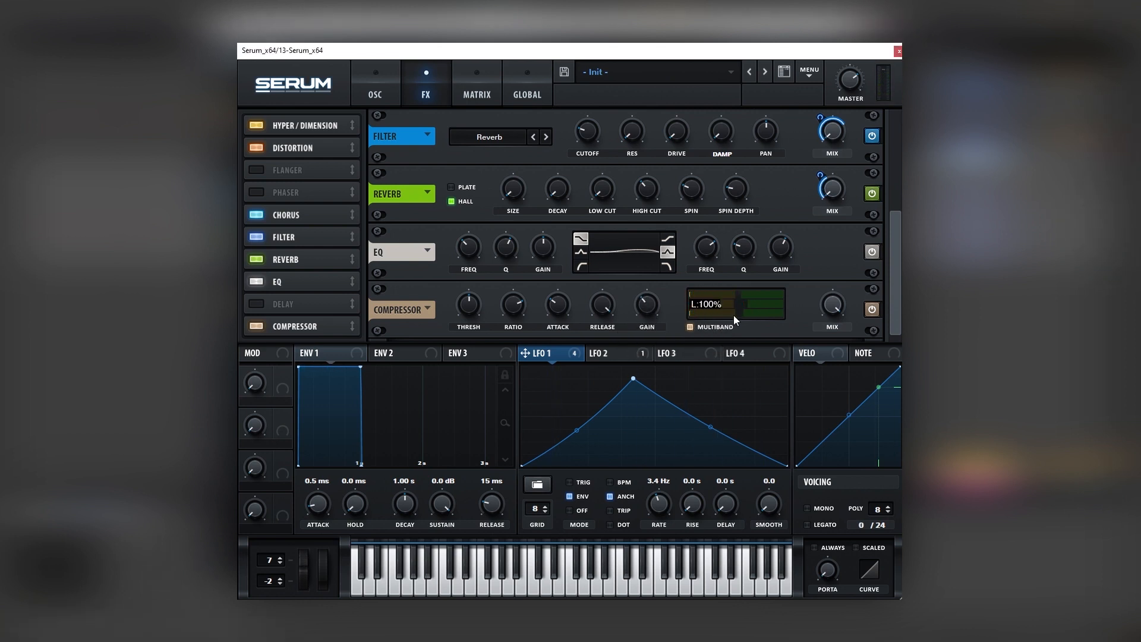
drag(735, 304, 735, 291)
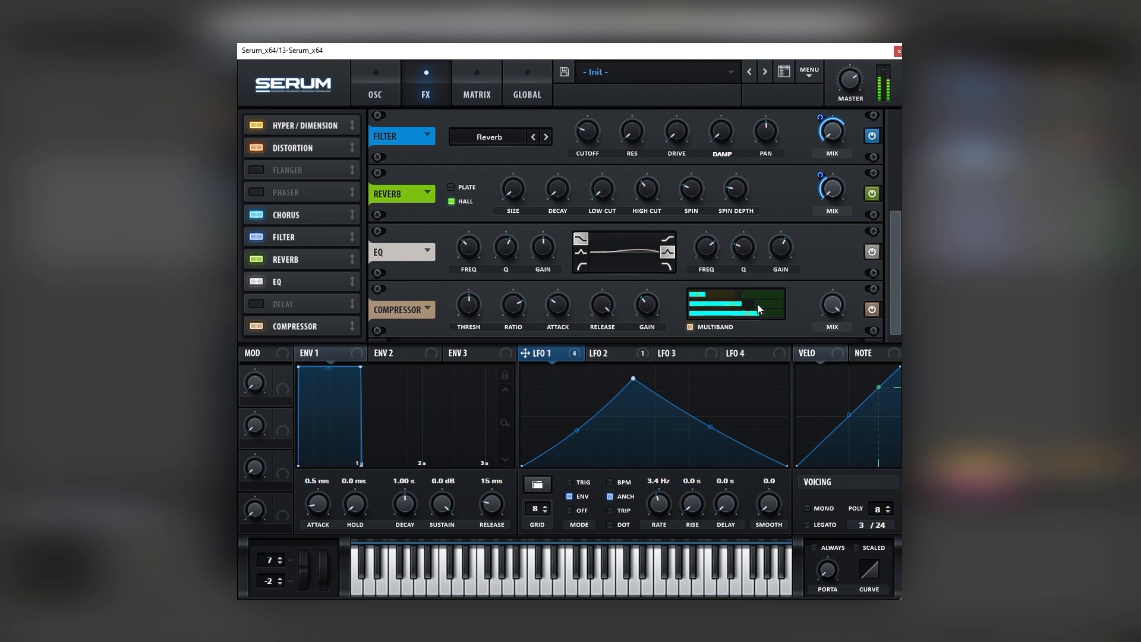
click(375, 83)
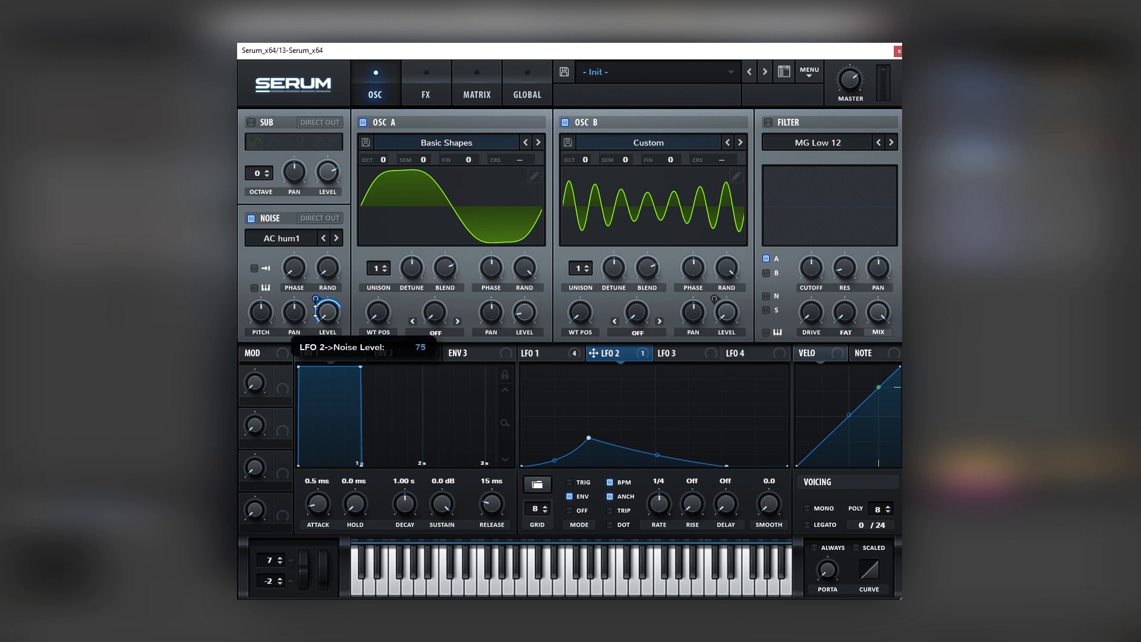
- Lower LFO 2's modulation depth on Noise Level to about 38
drag(327, 311, 327, 325)
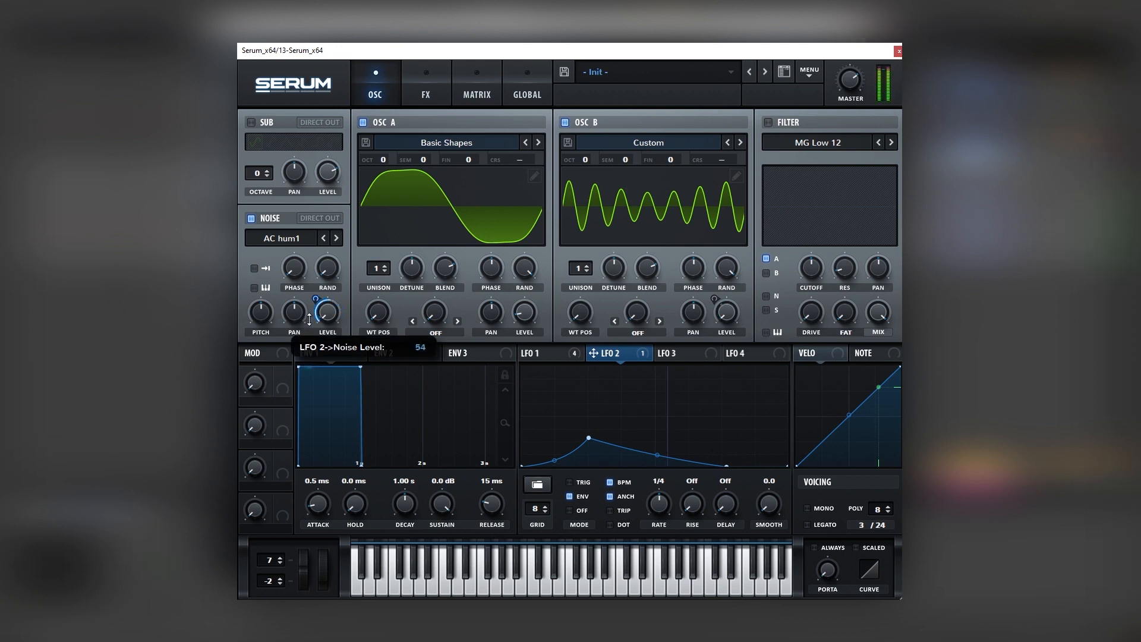
drag(326, 313, 327, 327)
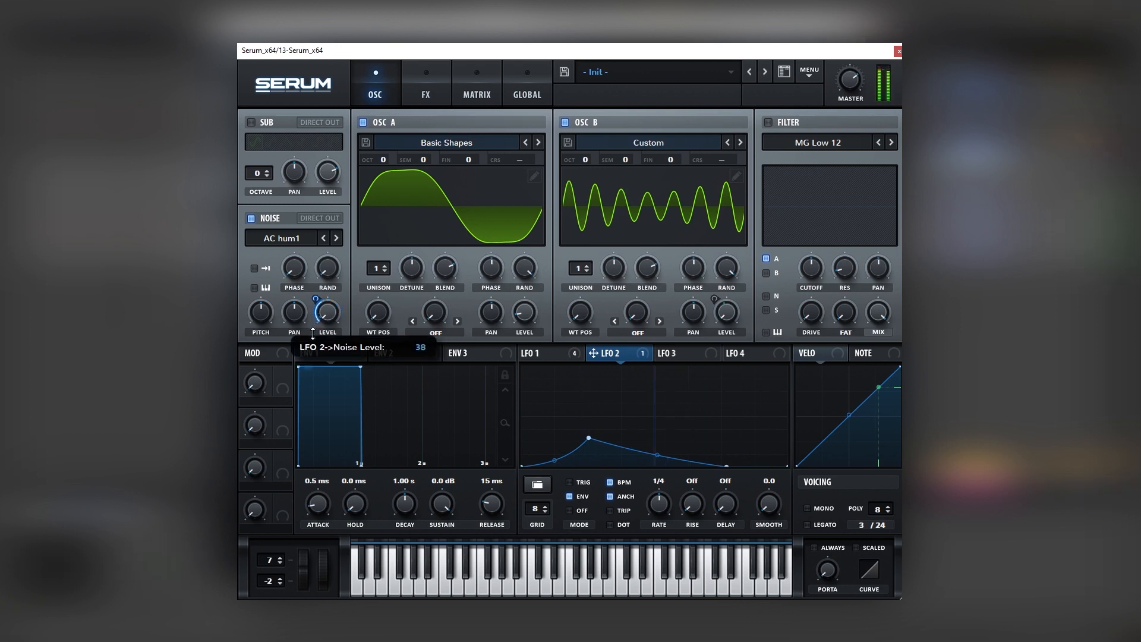
mouse_move(312, 337)
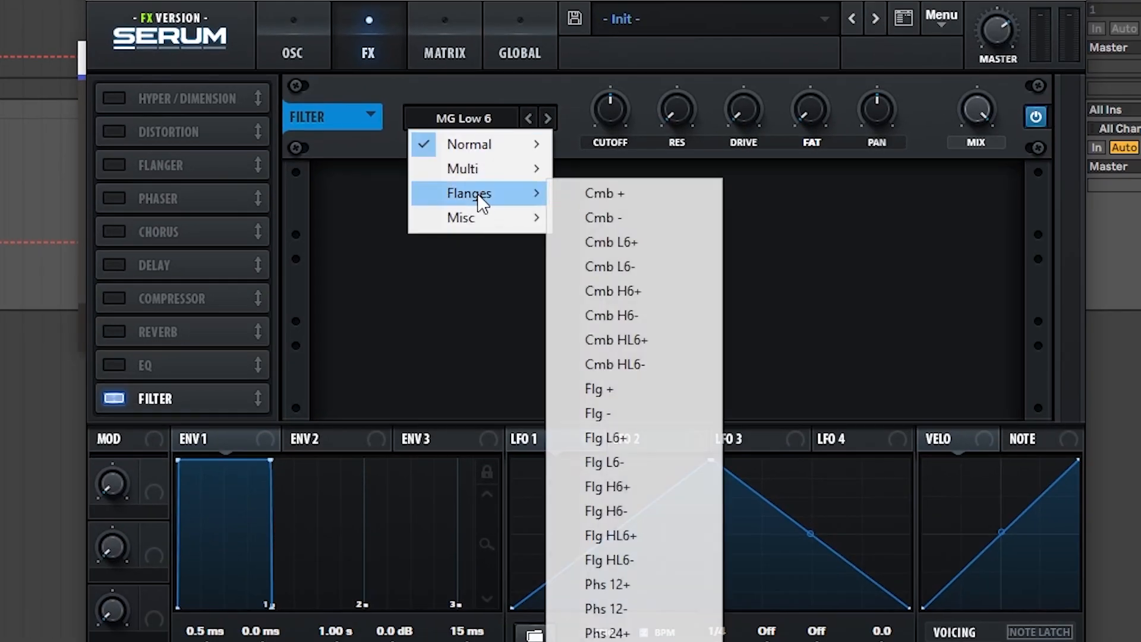
- Set the FX filter type to Flanges > Cmb +
click(604, 194)
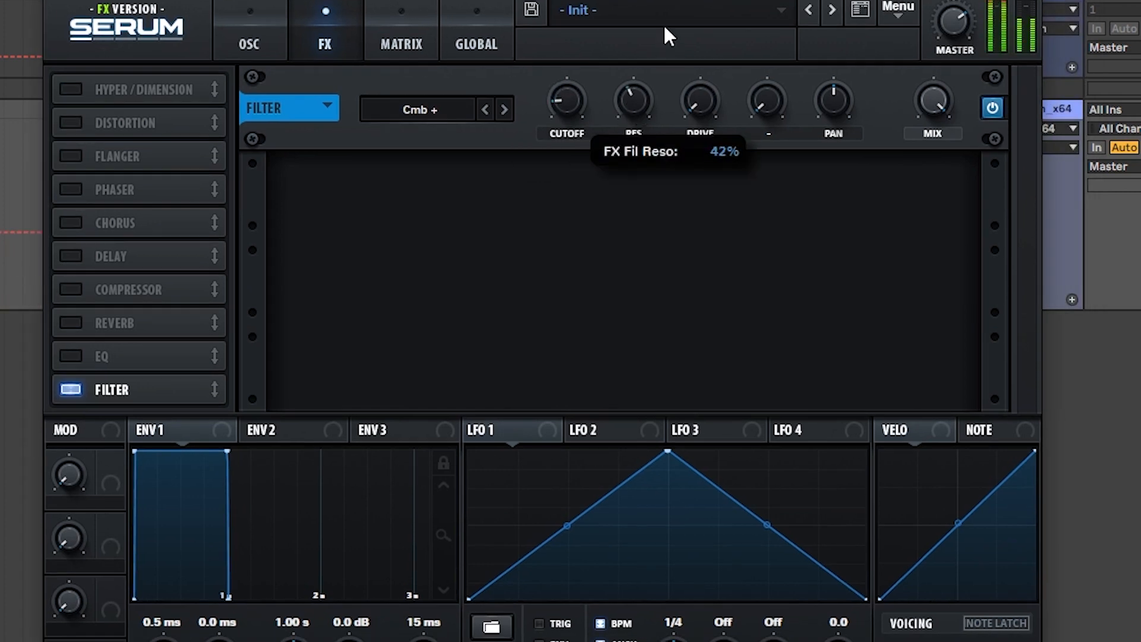
mouse_move(632, 155)
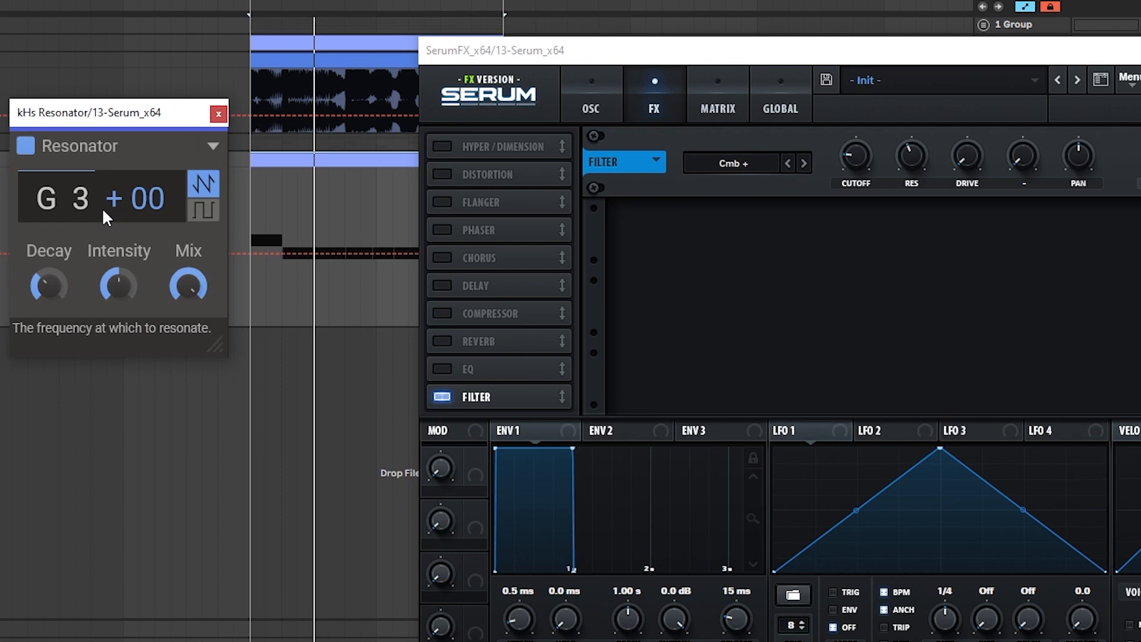
mouse_move(1103, 53)
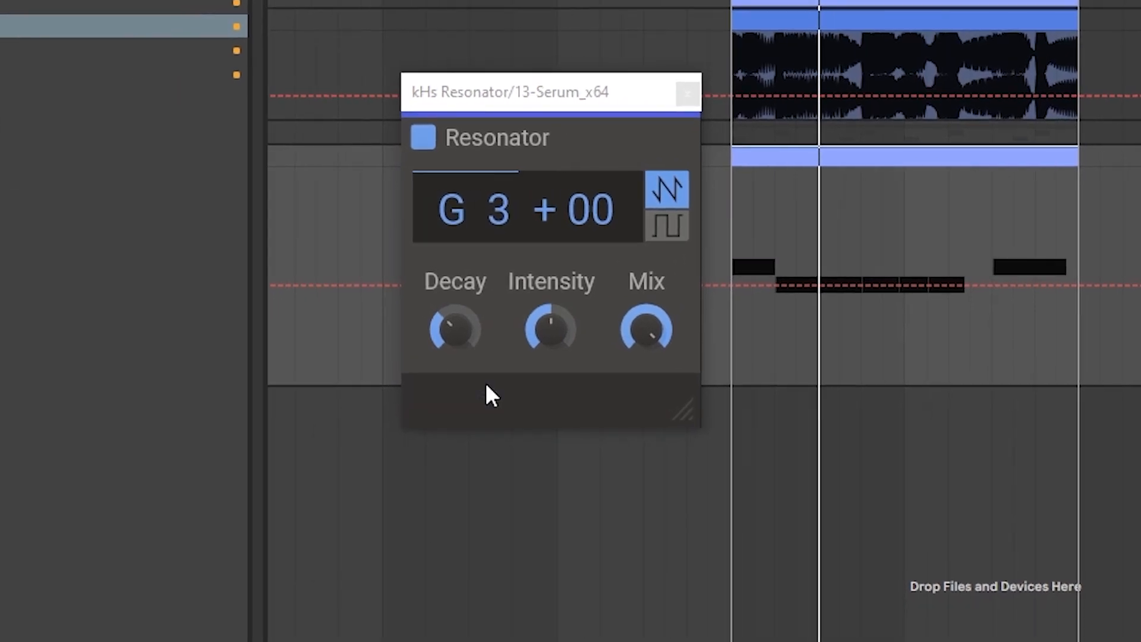
mouse_move(553, 227)
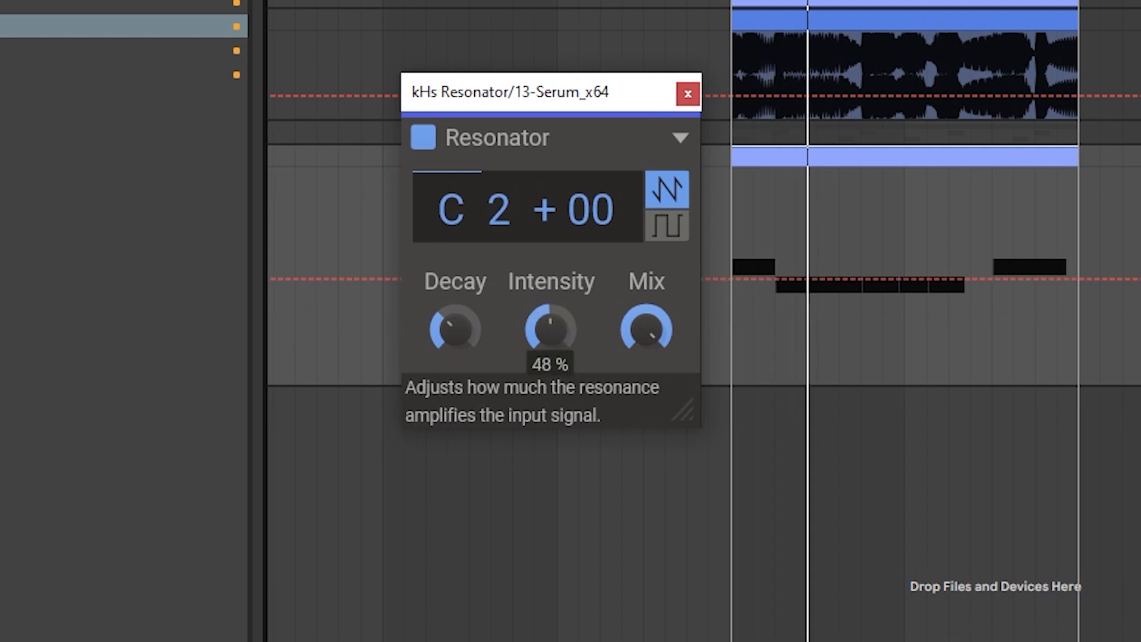
- Turn the kHs Resonator intensity up to about 48%
drag(551, 331, 538, 273)
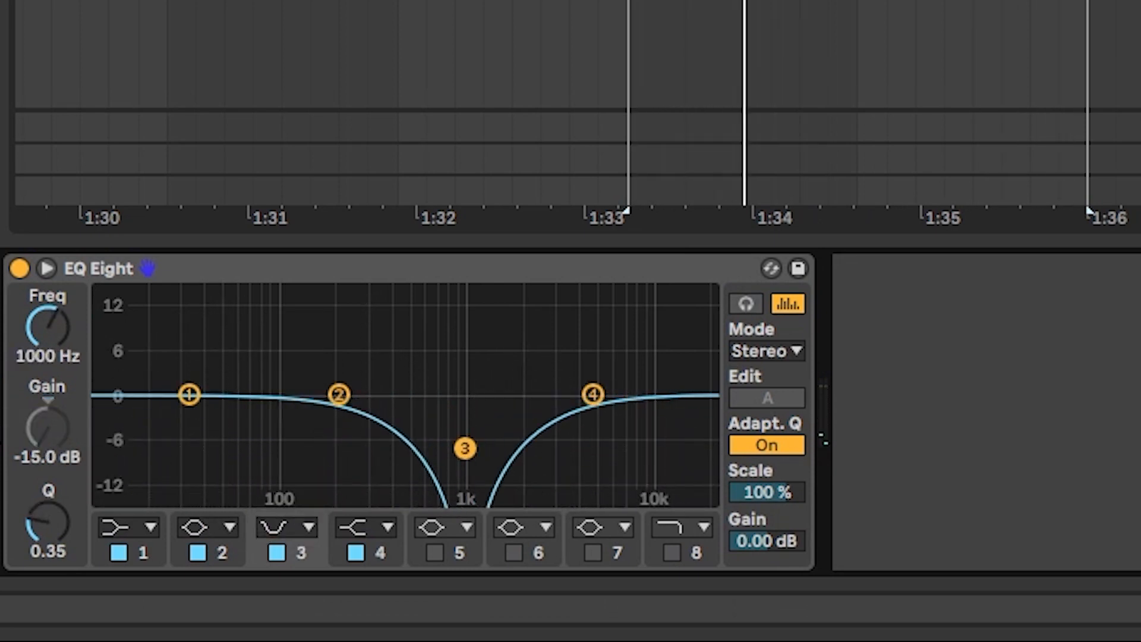
- Sweep EQ Eight's deep notch to about 516 Hz with a 1.15 Q
drag(464, 448, 435, 393)
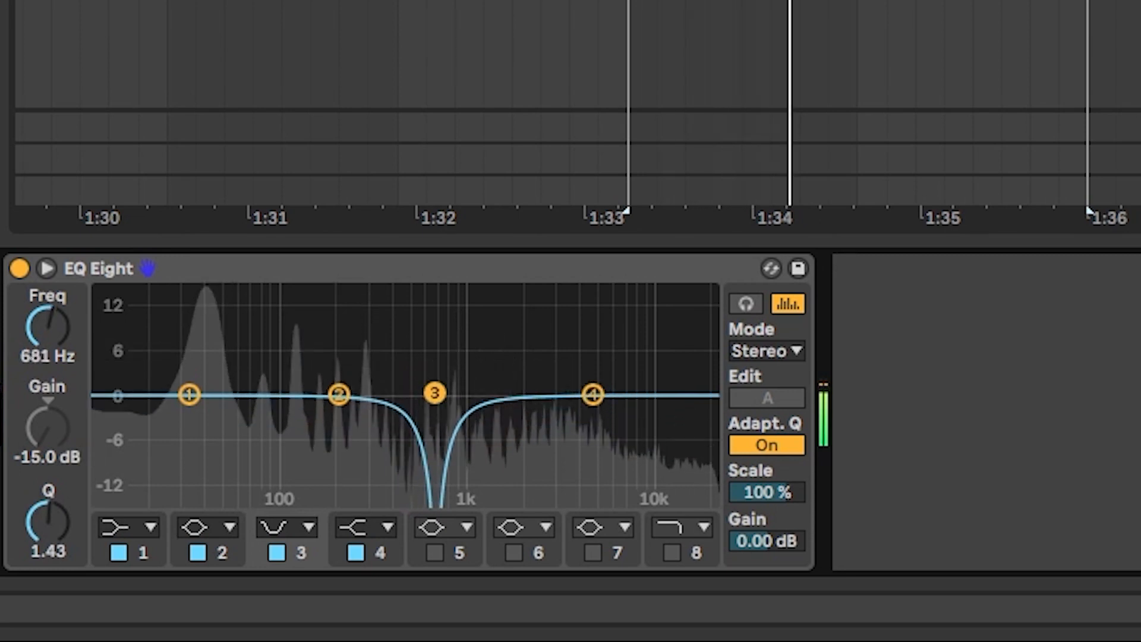
drag(435, 393, 548, 393)
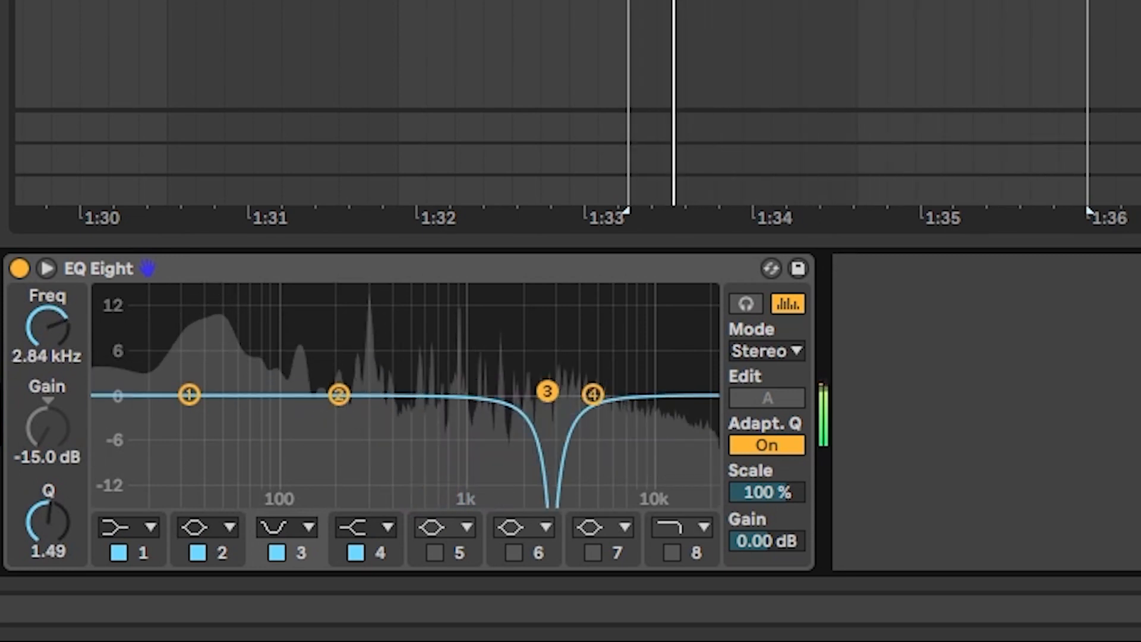
drag(547, 392, 432, 404)
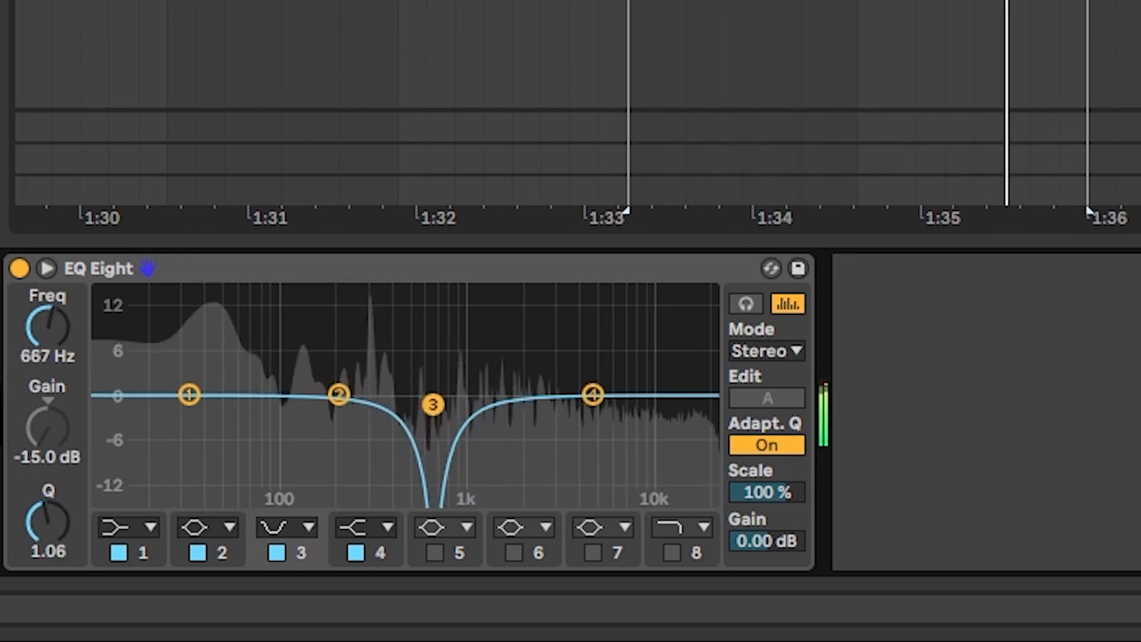
drag(432, 404, 413, 402)
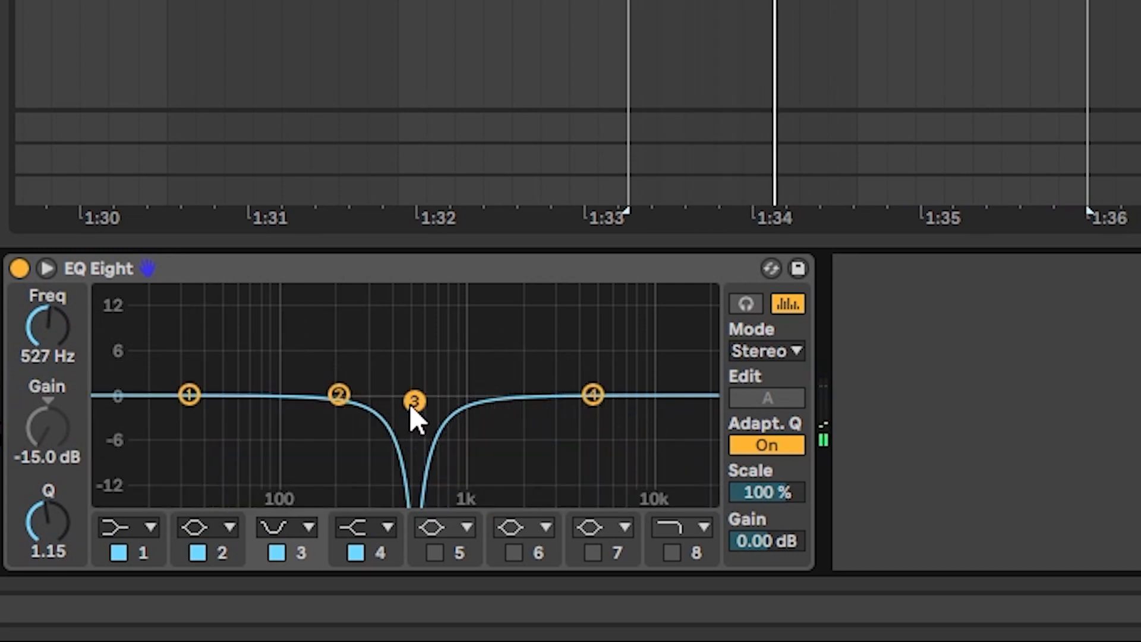
drag(414, 400, 412, 404)
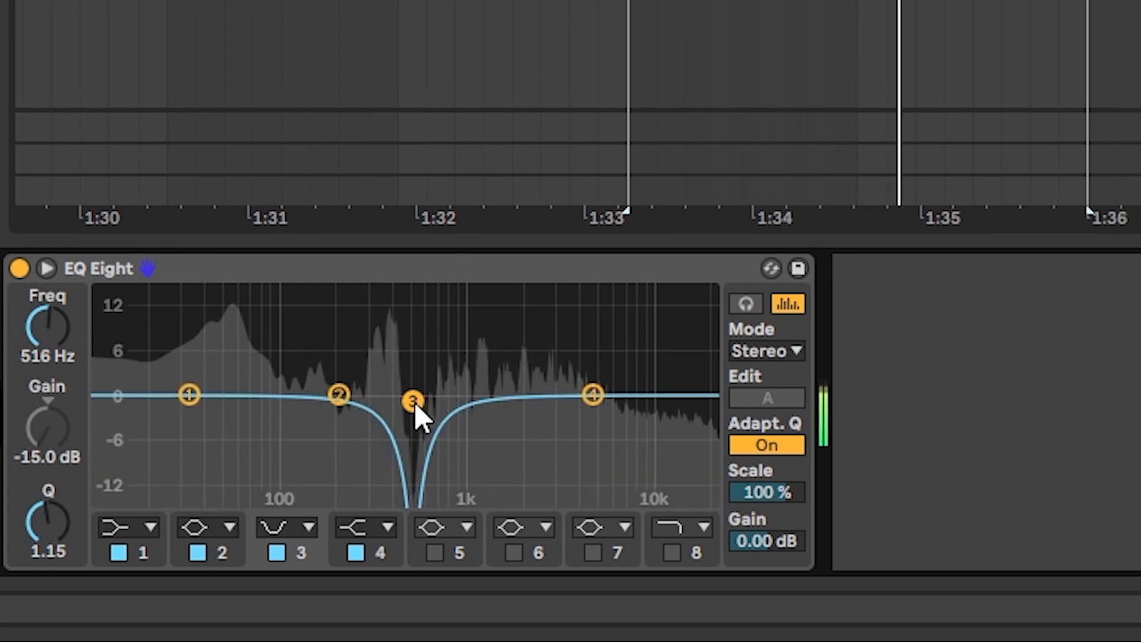
drag(413, 399, 418, 389)
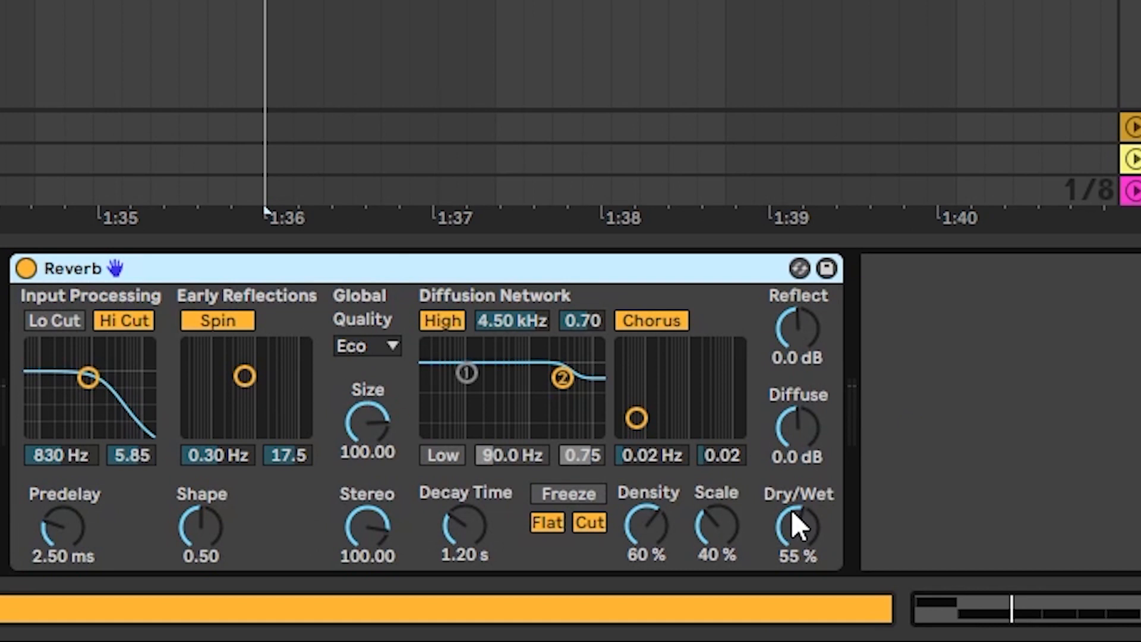
- Adjust the reverb's wet amount and move Trash 2's band 3 upper crossover to 2.71 kHz
drag(799, 525, 798, 553)
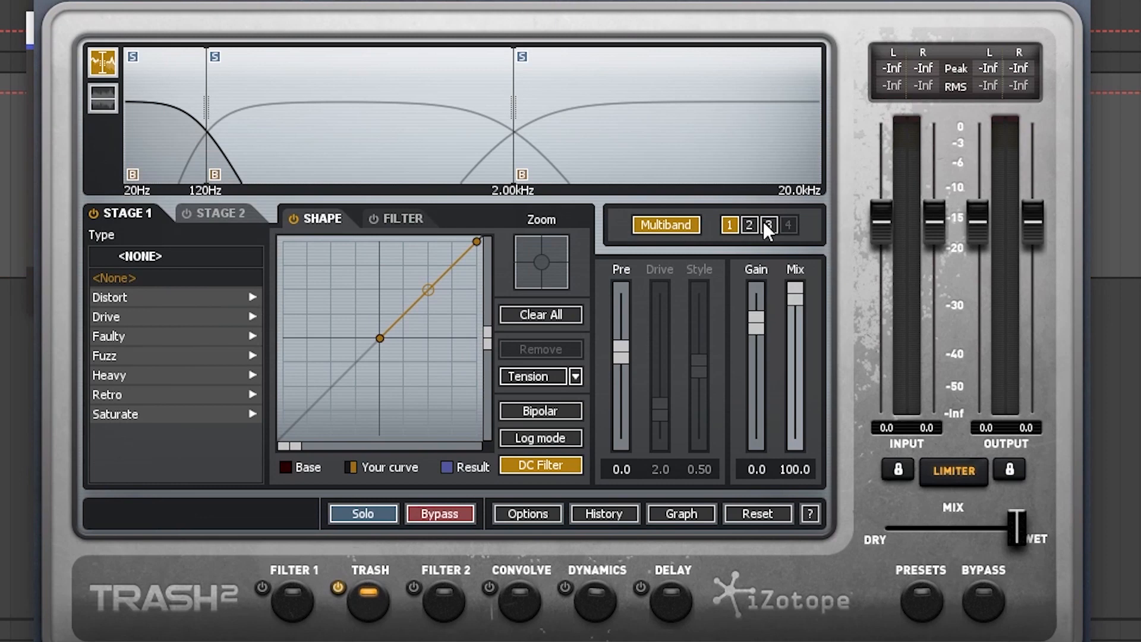
click(769, 224)
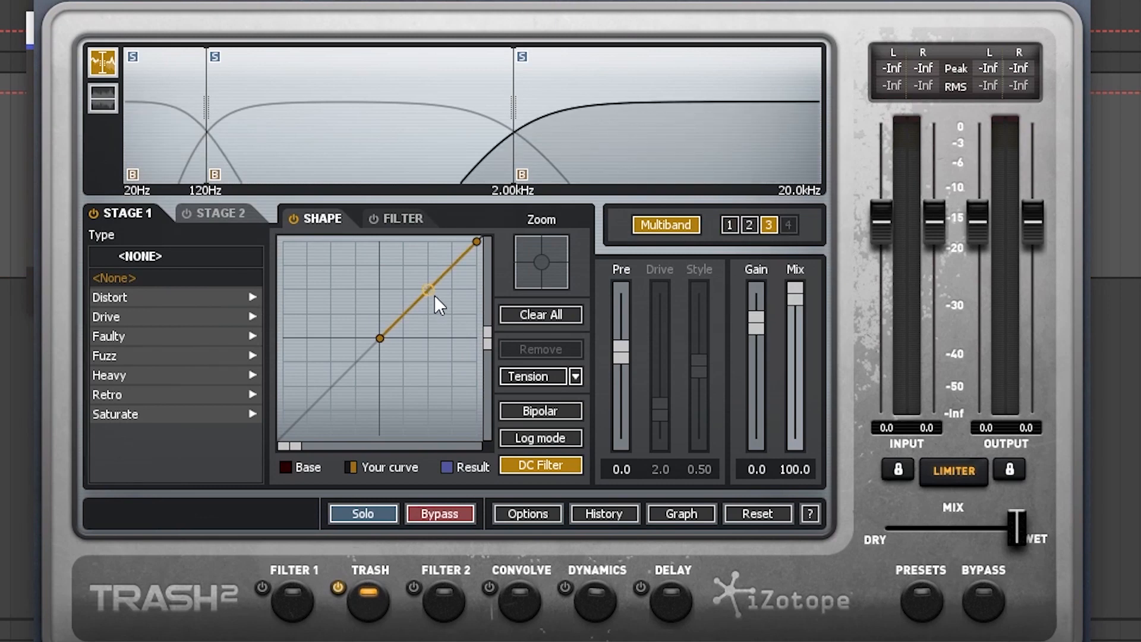
drag(428, 291, 429, 262)
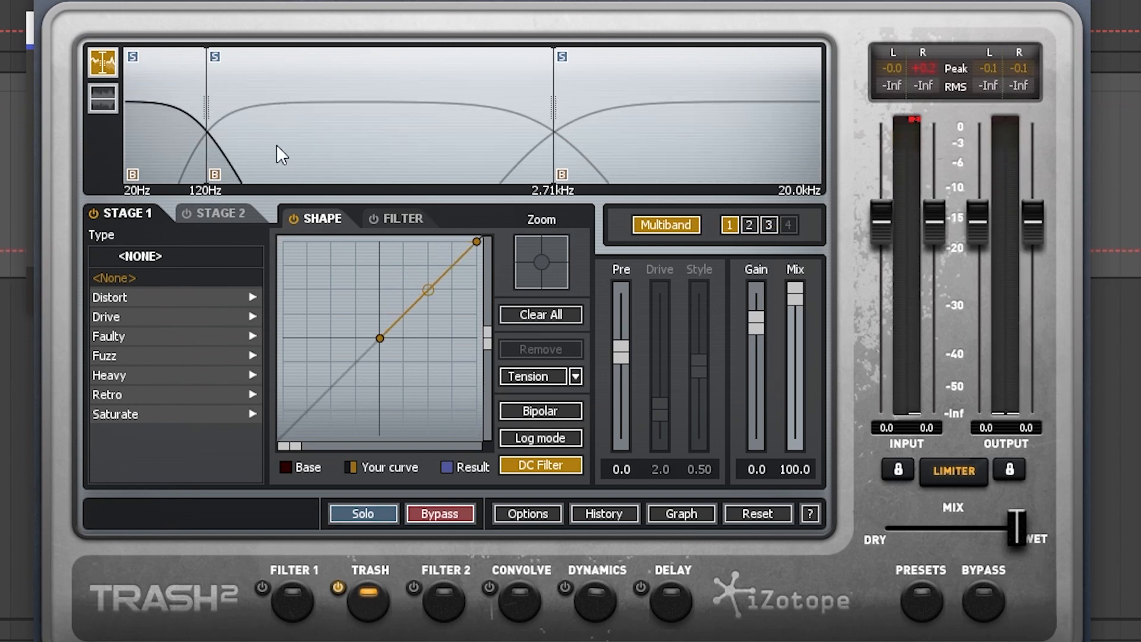
mouse_move(196, 151)
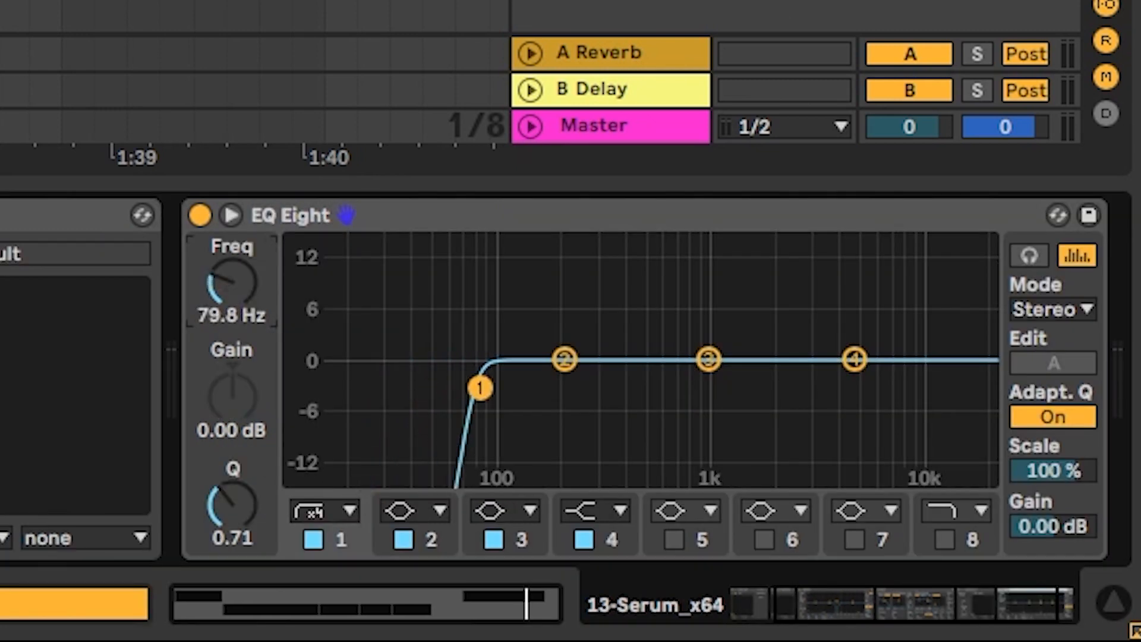
- Raise the last EQ Eight's low cut to about 113 Hz and reopen Serum
drag(480, 388, 523, 389)
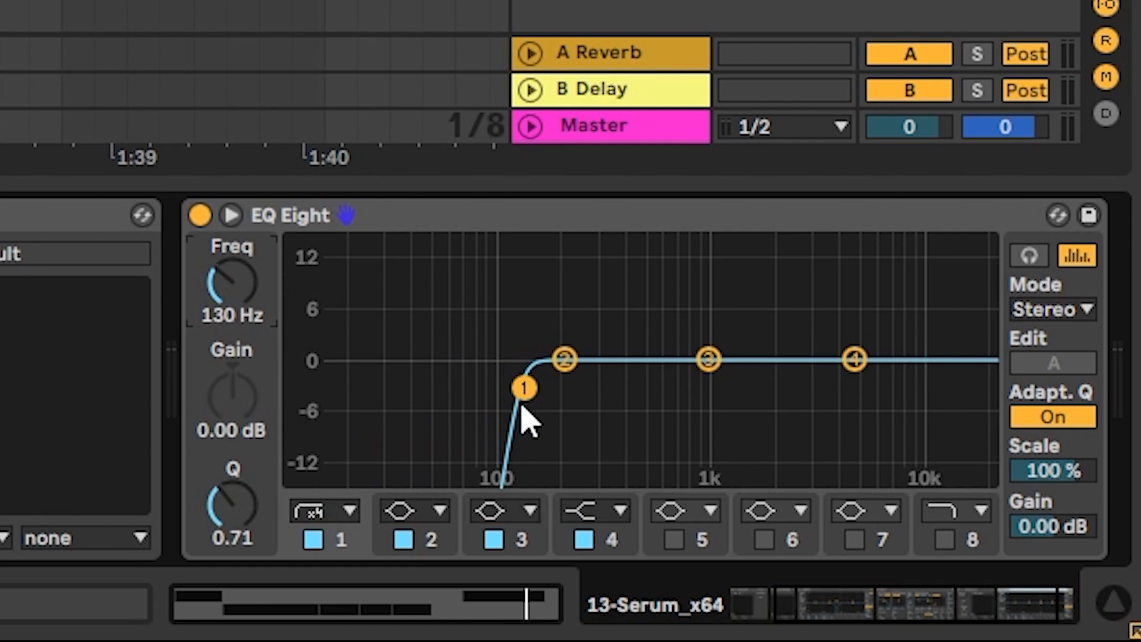
mouse_move(367, 366)
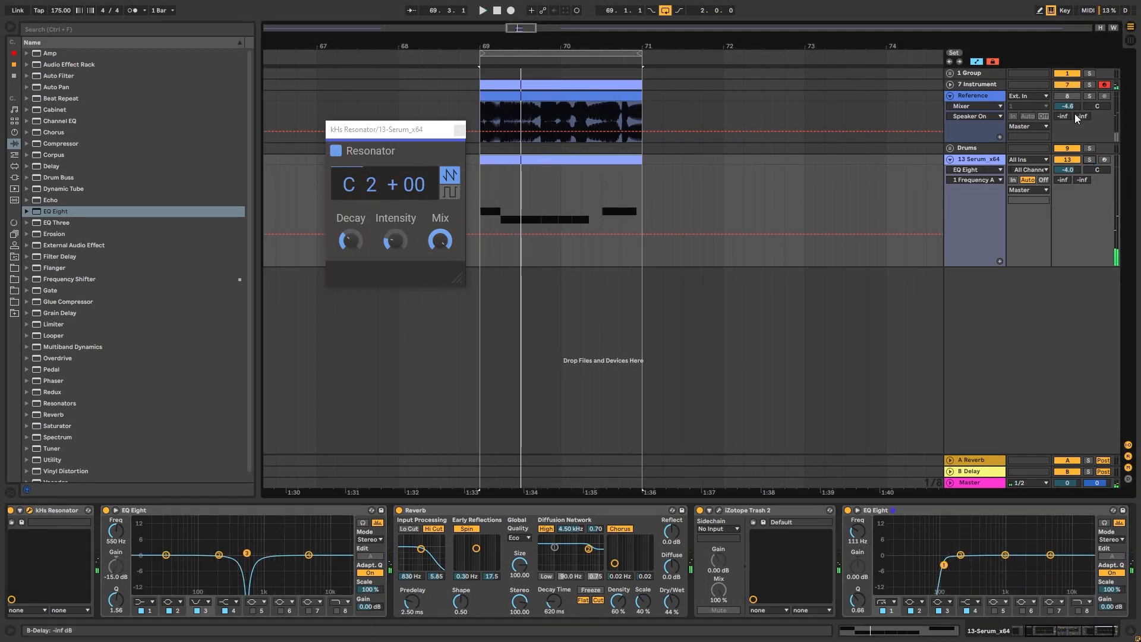
click(484, 11)
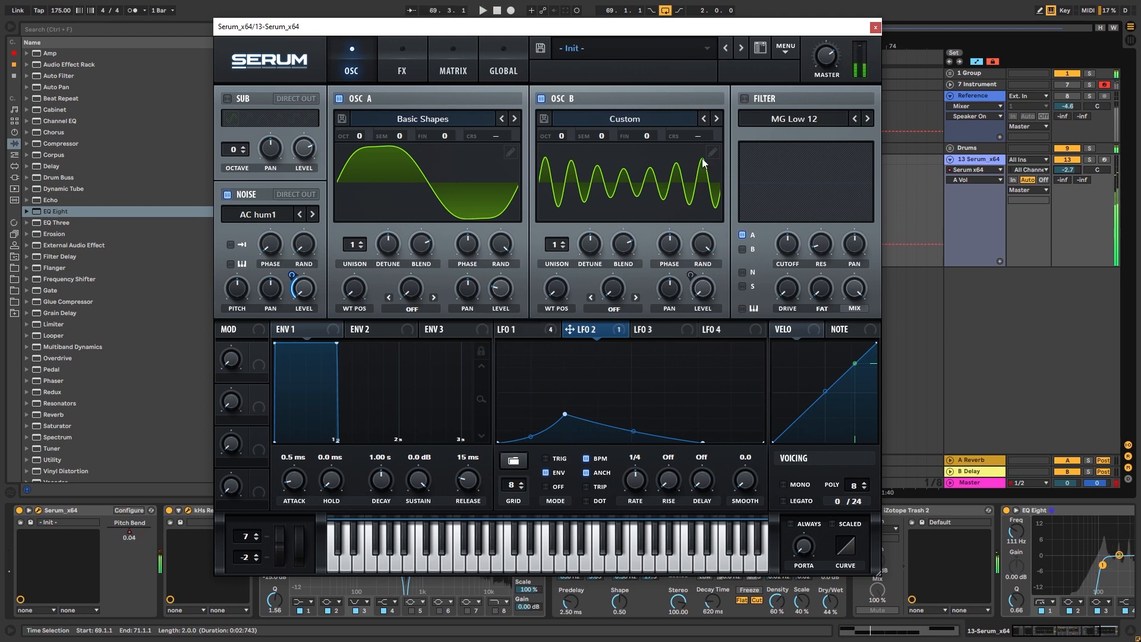
- Close the Serum window to show the bass clip's F0 and E0 notes
click(711, 153)
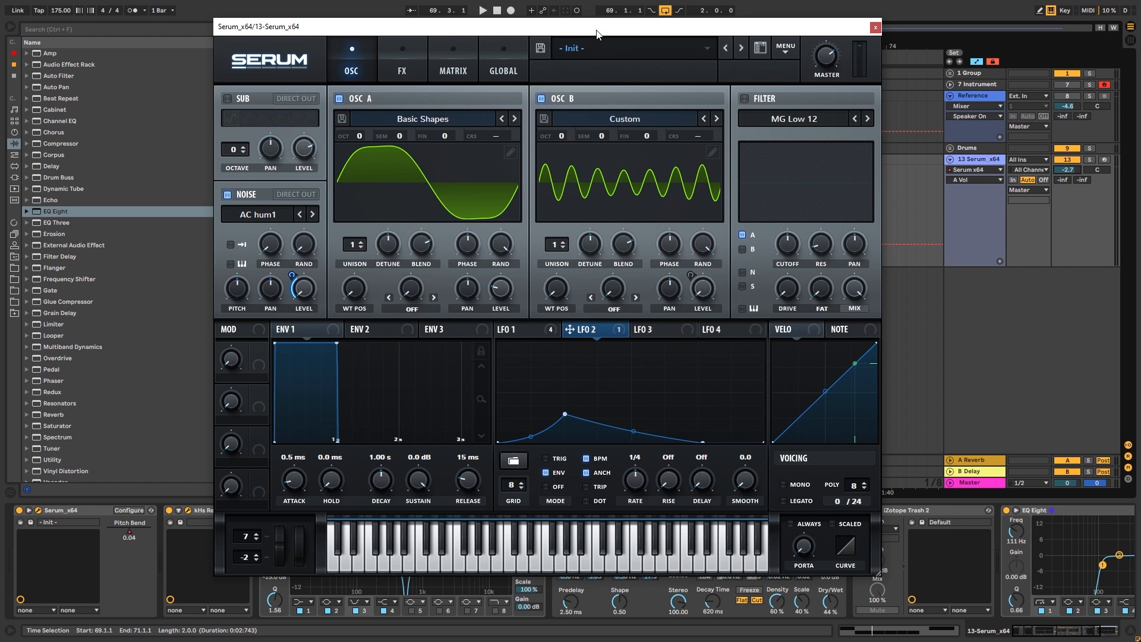
click(514, 329)
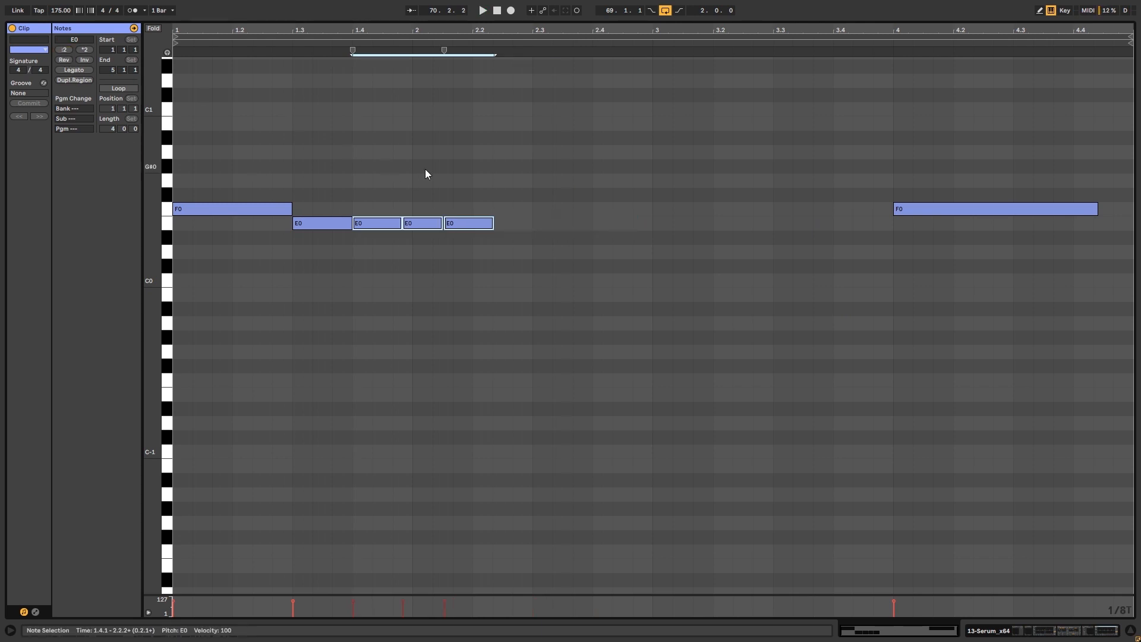
- Slow Serum's LFO 1 rate to about 3.1 Hz
click(483, 11)
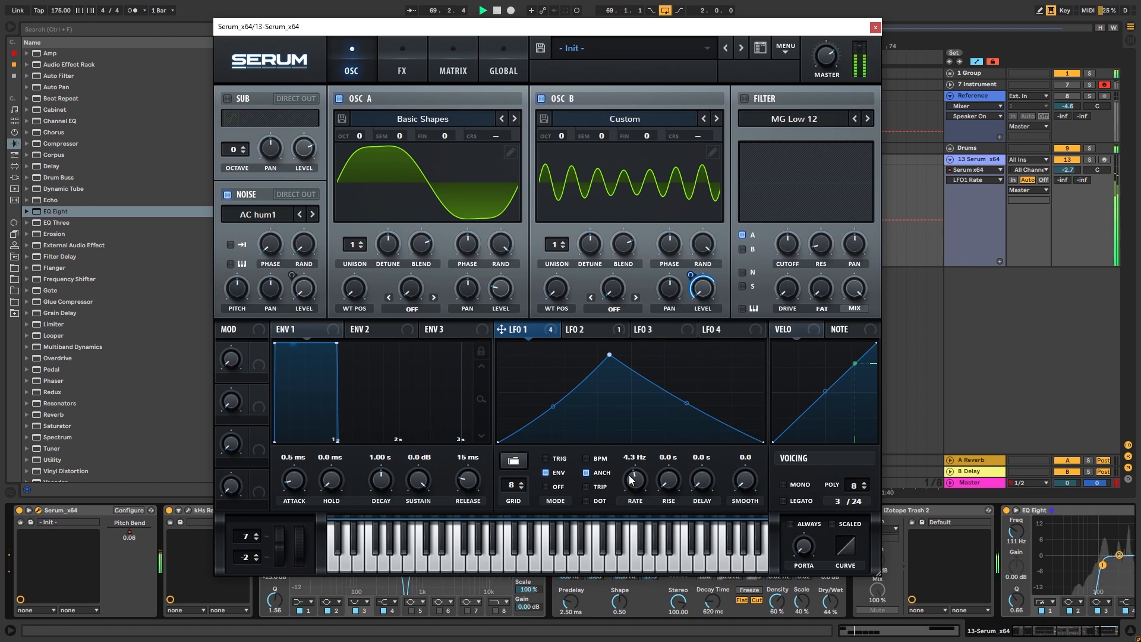
drag(634, 478, 633, 502)
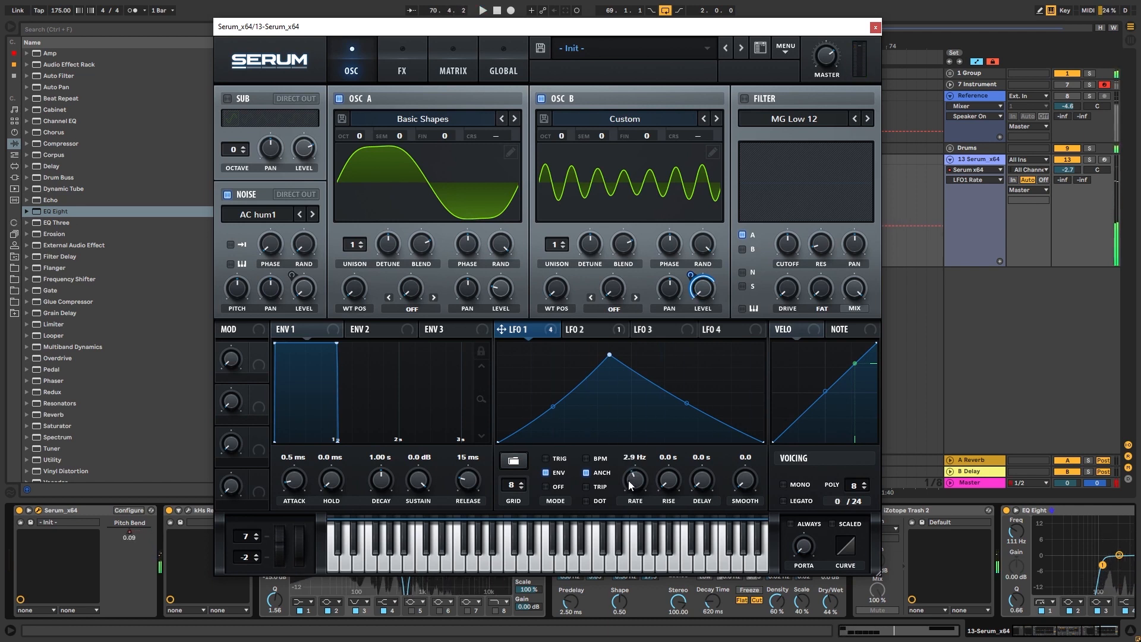
click(873, 27)
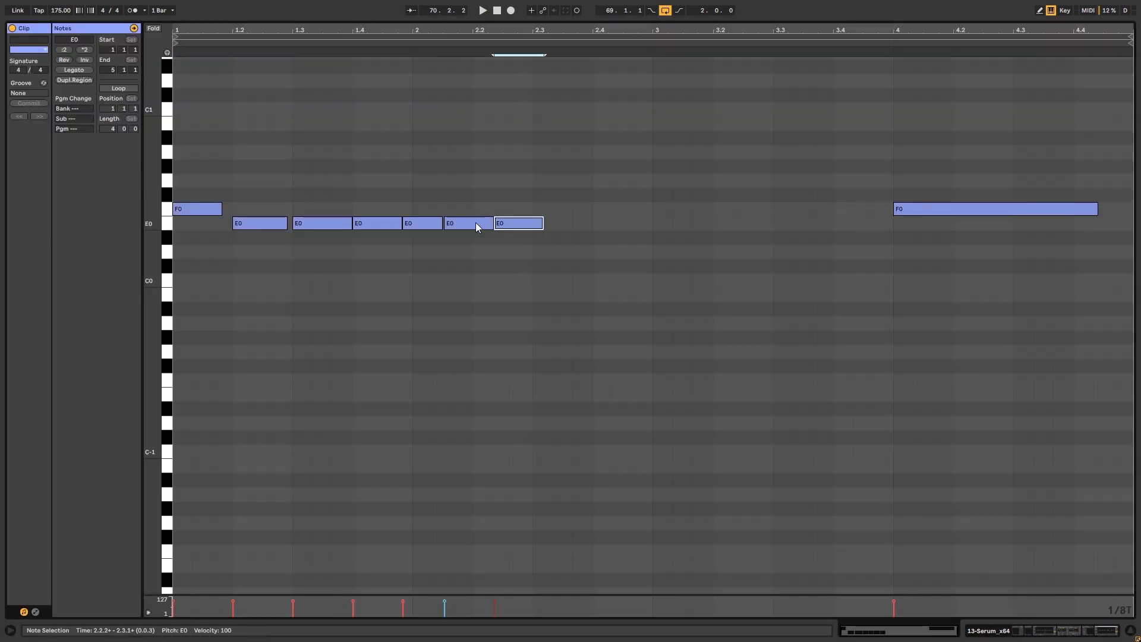
- Pick the trailing E0 notes and extend the E0 run toward beat 2.4
click(483, 11)
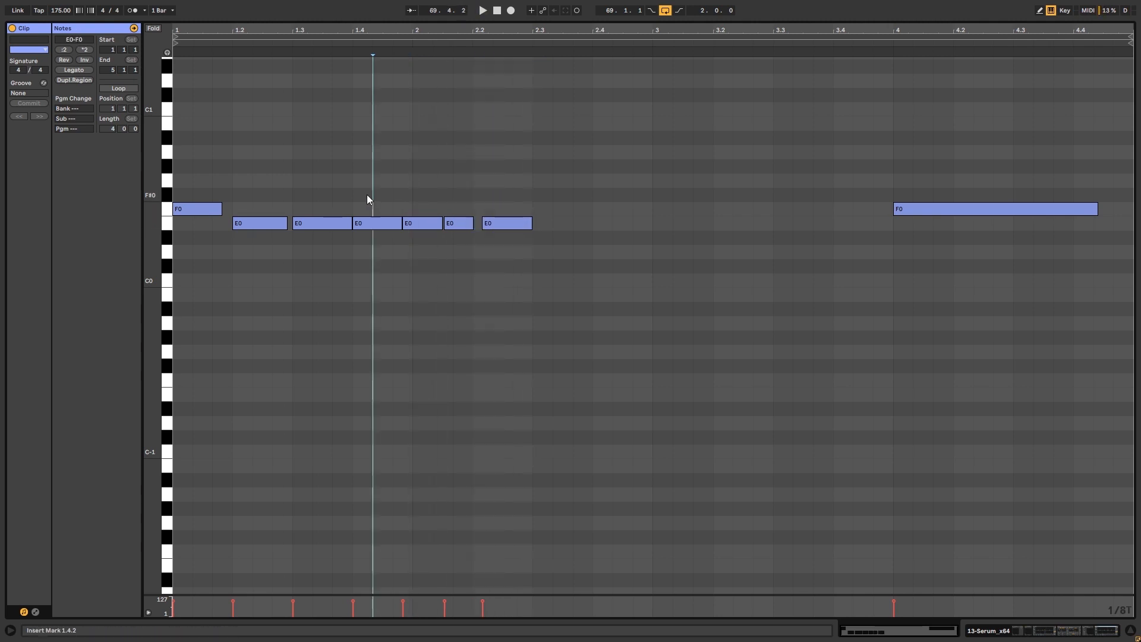
click(497, 223)
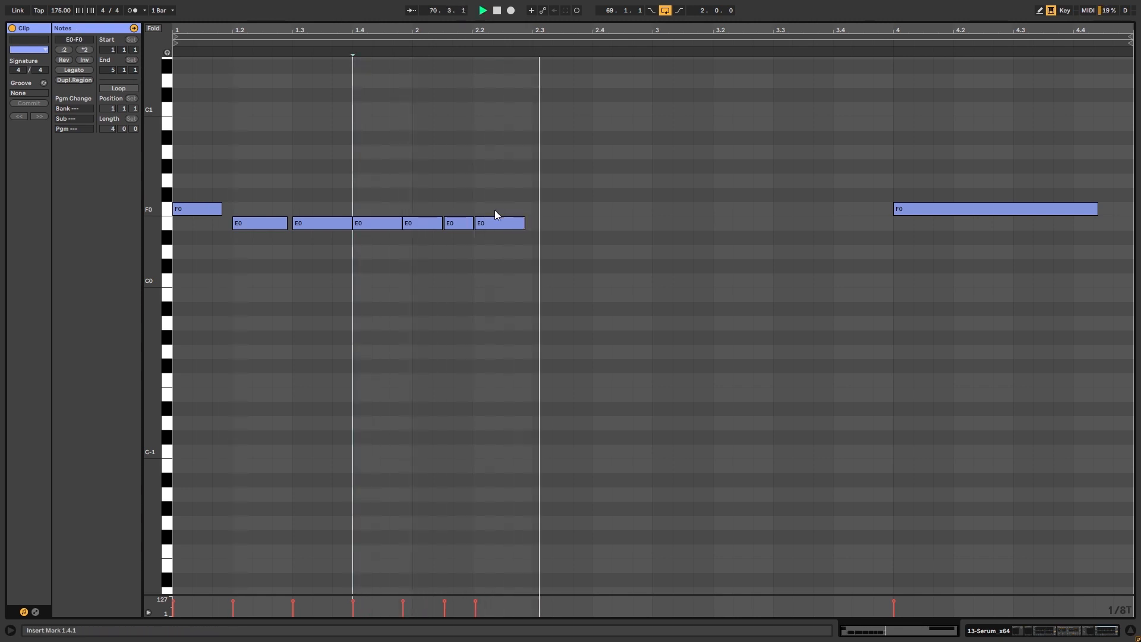
click(499, 223)
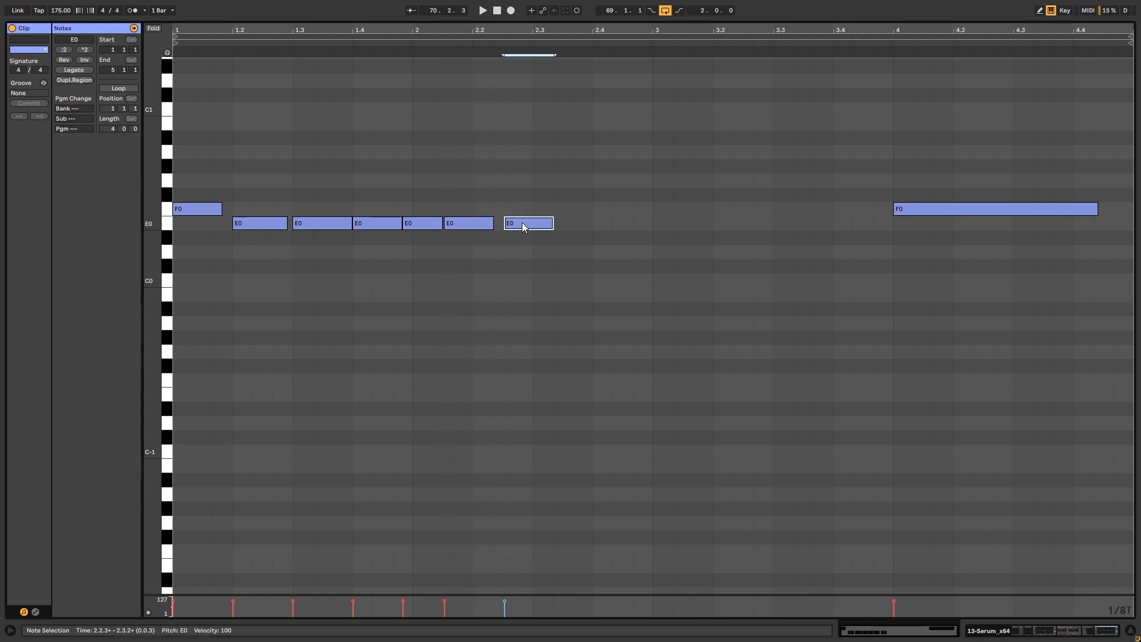
click(485, 11)
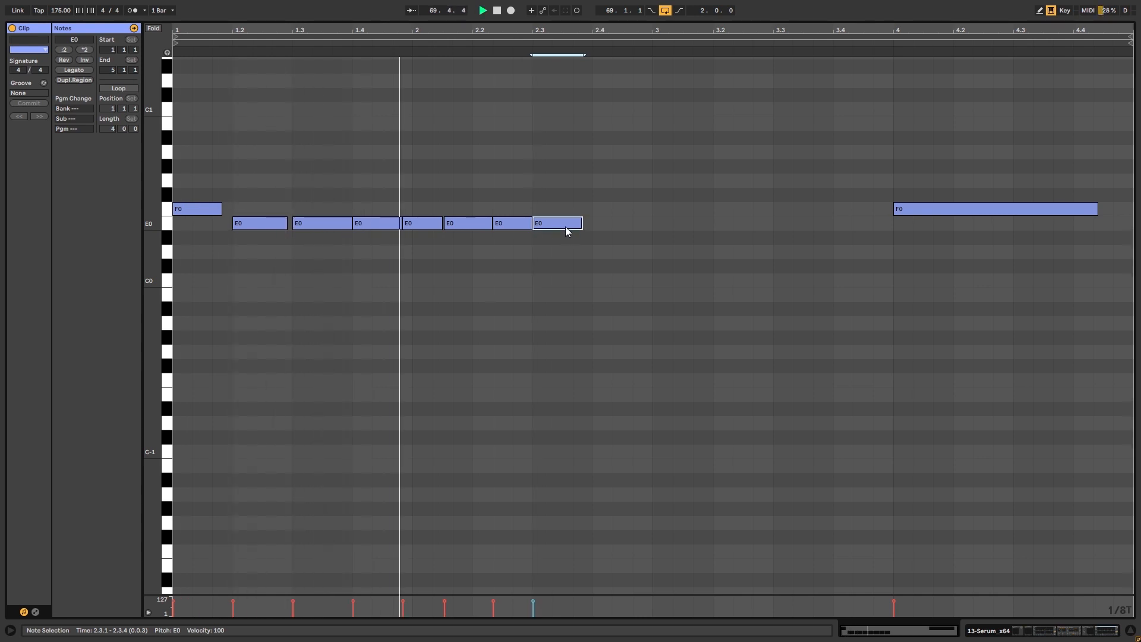
drag(556, 223, 617, 223)
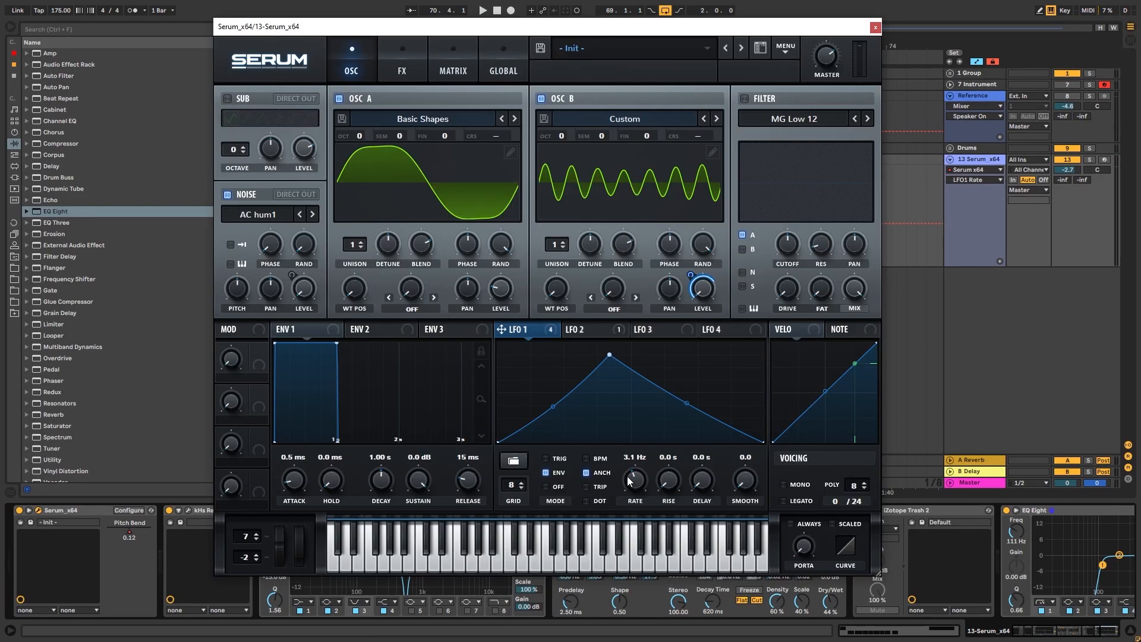
- Raise Serum's pitch-bend up range to 12 semitones and settle LFO 1 at 3.1 Hz
drag(633, 479, 633, 463)
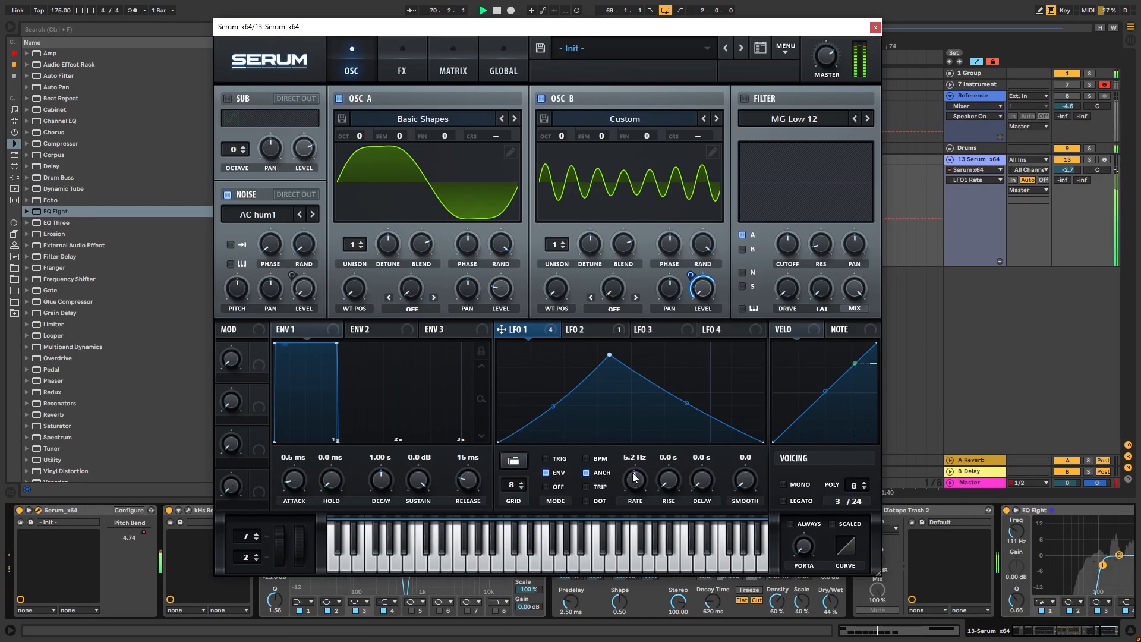
drag(633, 479, 633, 496)
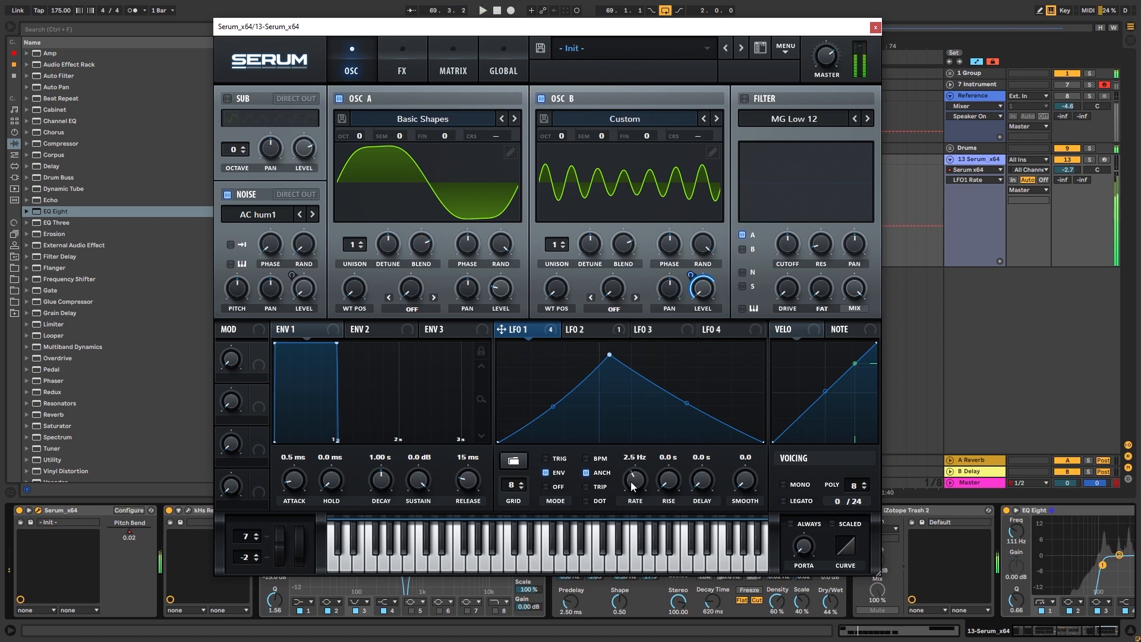
drag(634, 479, 633, 451)
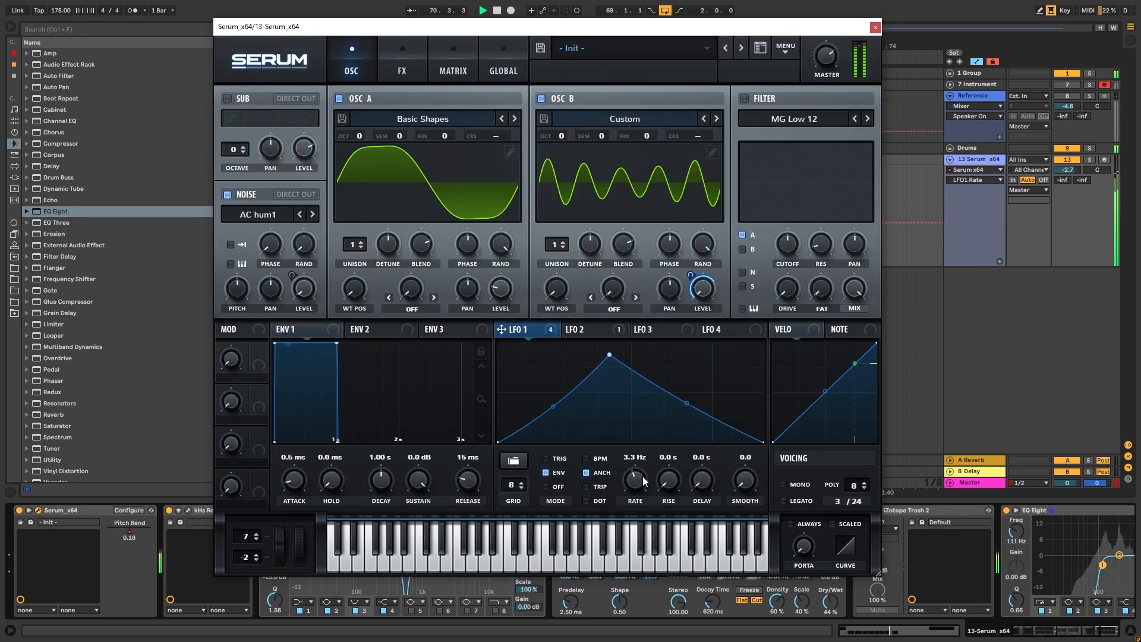
drag(633, 479, 633, 452)
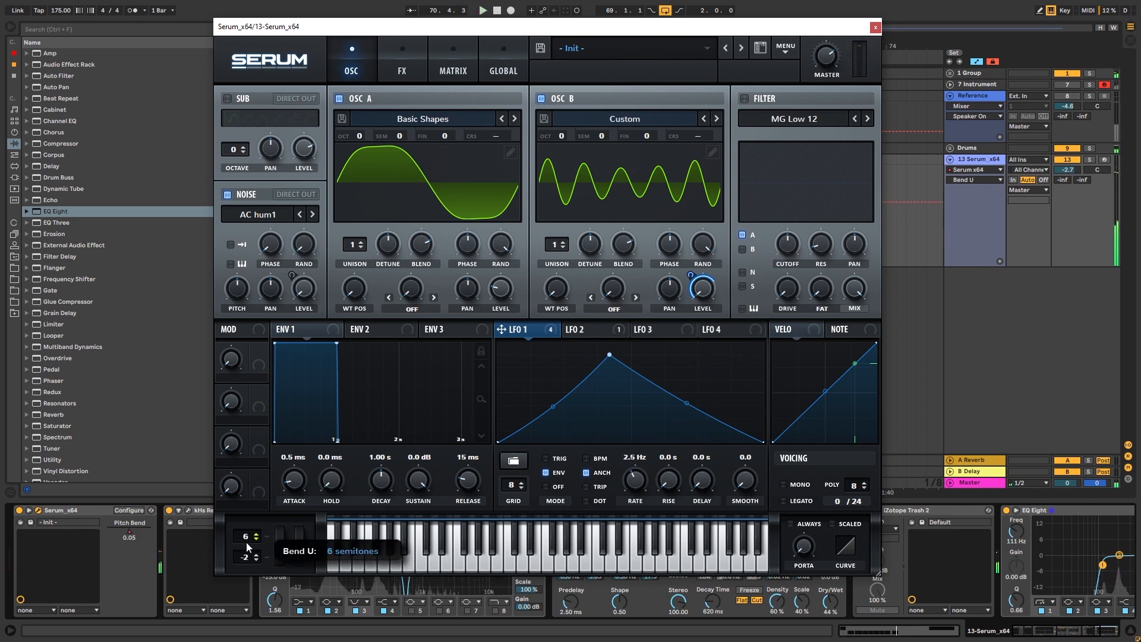
drag(635, 479, 634, 459)
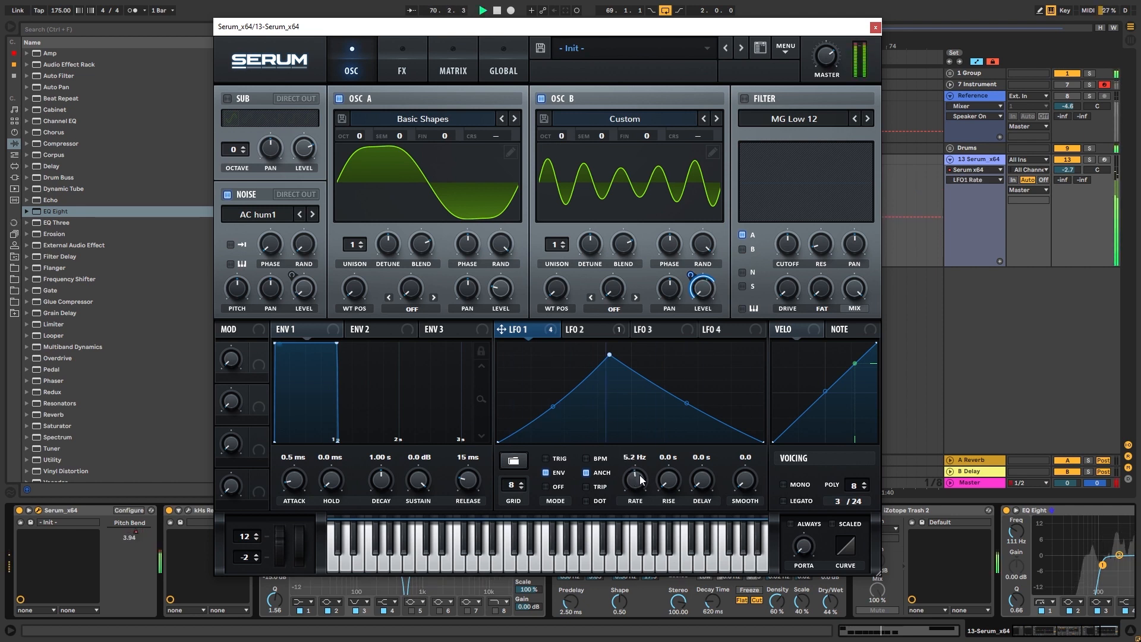
drag(634, 479, 635, 484)
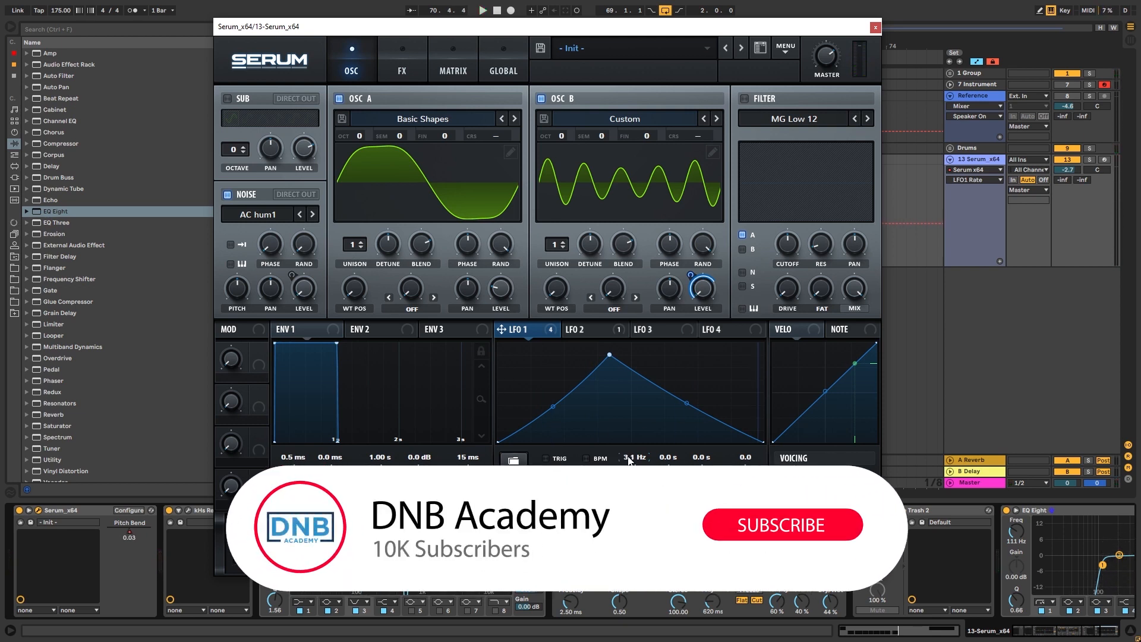
click(783, 524)
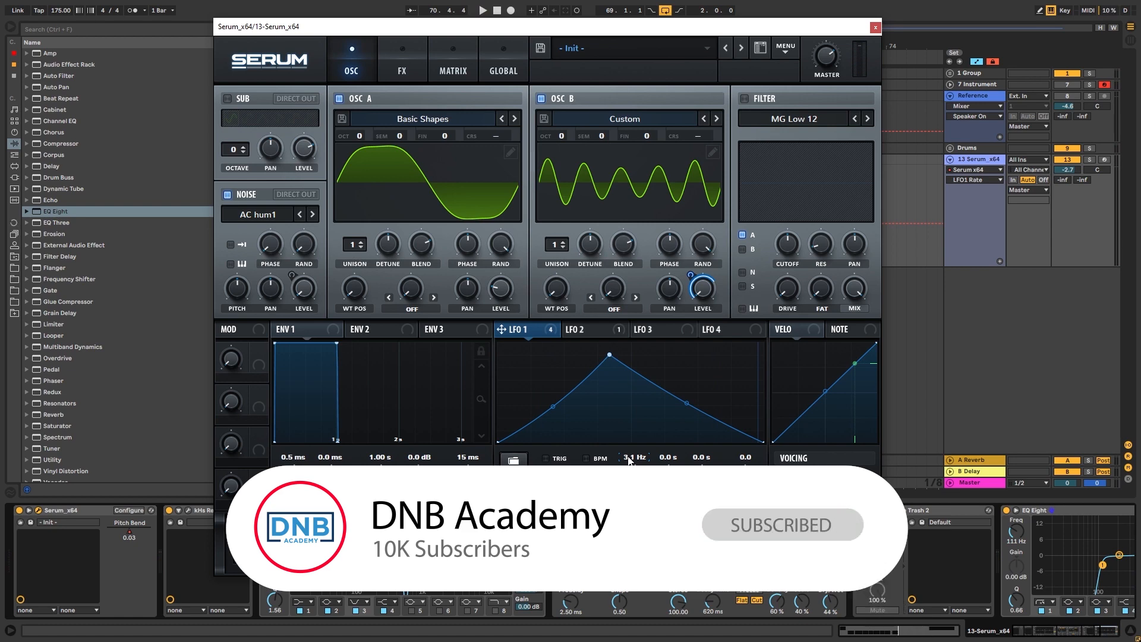